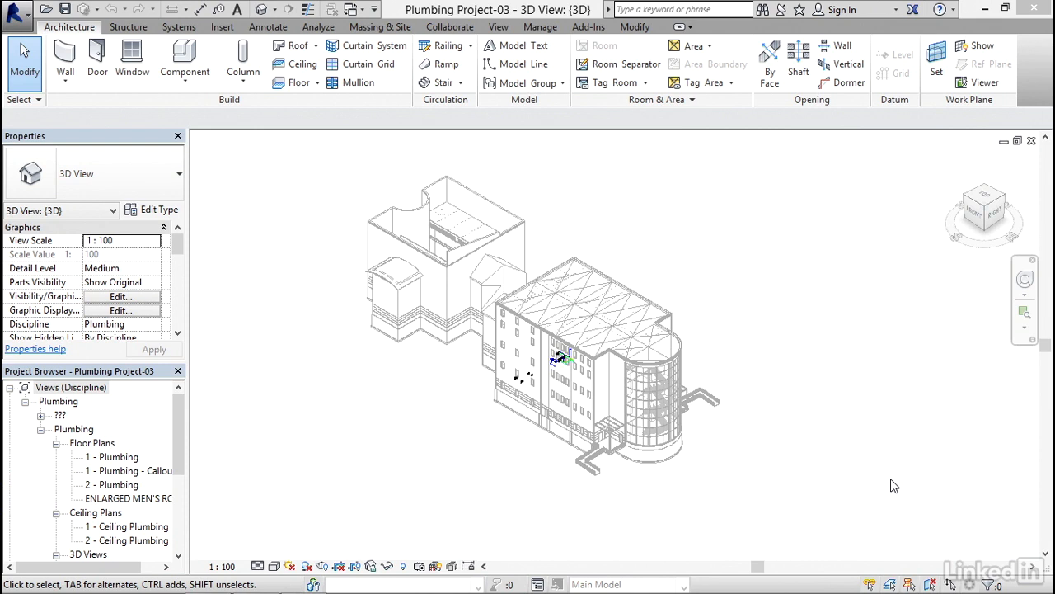
Open the ENLARGED MEN'S ROOM floor plan and zoom in on room 104's fixtures.
left_click(72, 387)
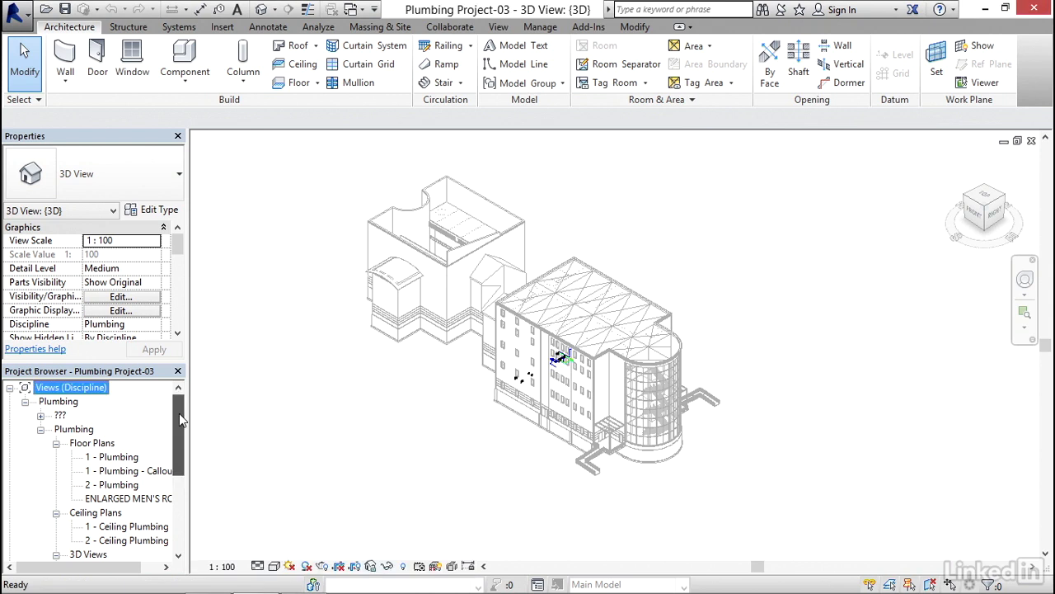
left_click(71, 387)
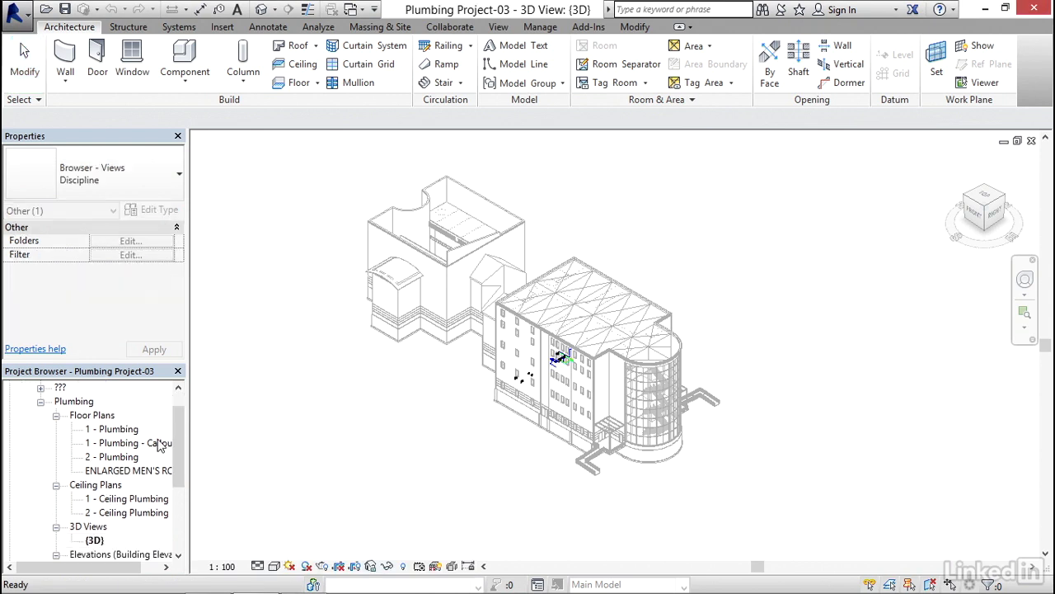
double_click(127, 470)
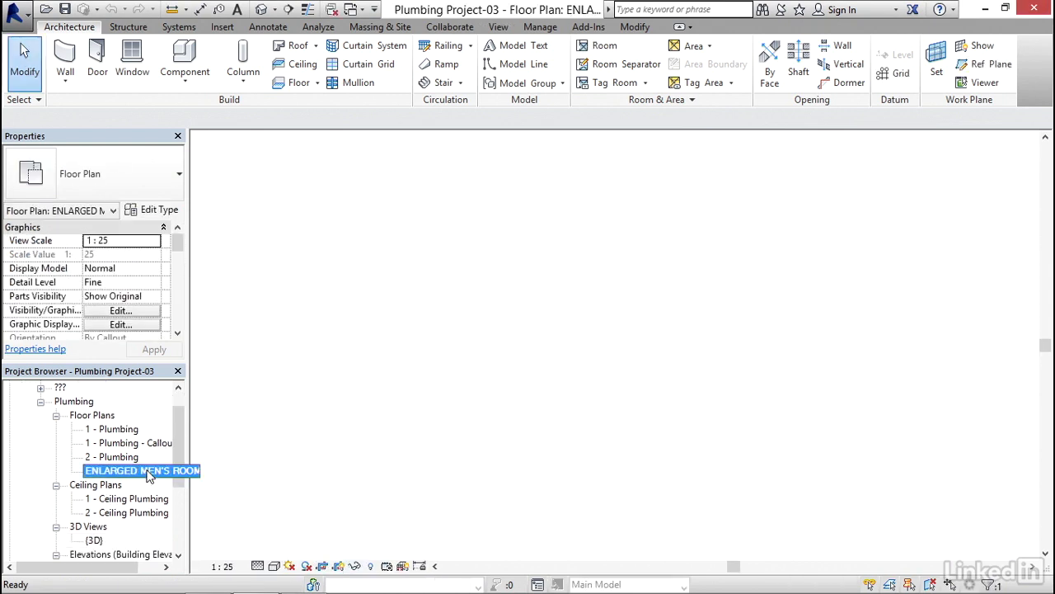
double_click(140, 470)
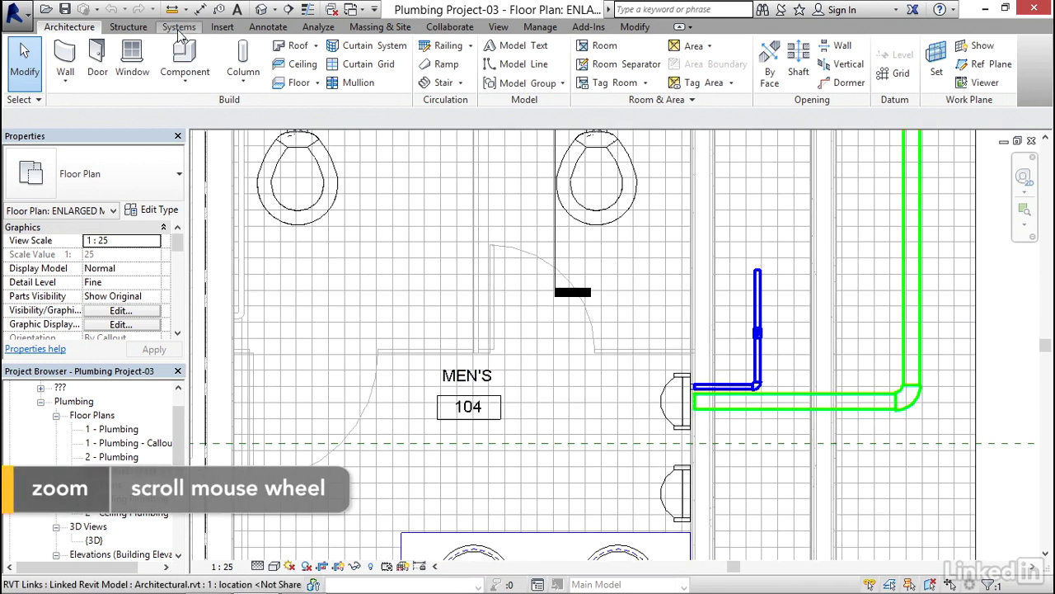
Start placing an M_Floor Drain - Round 150 mm Strainer - 100 mm Drain plumbing fixture on a face.
left_click(179, 27)
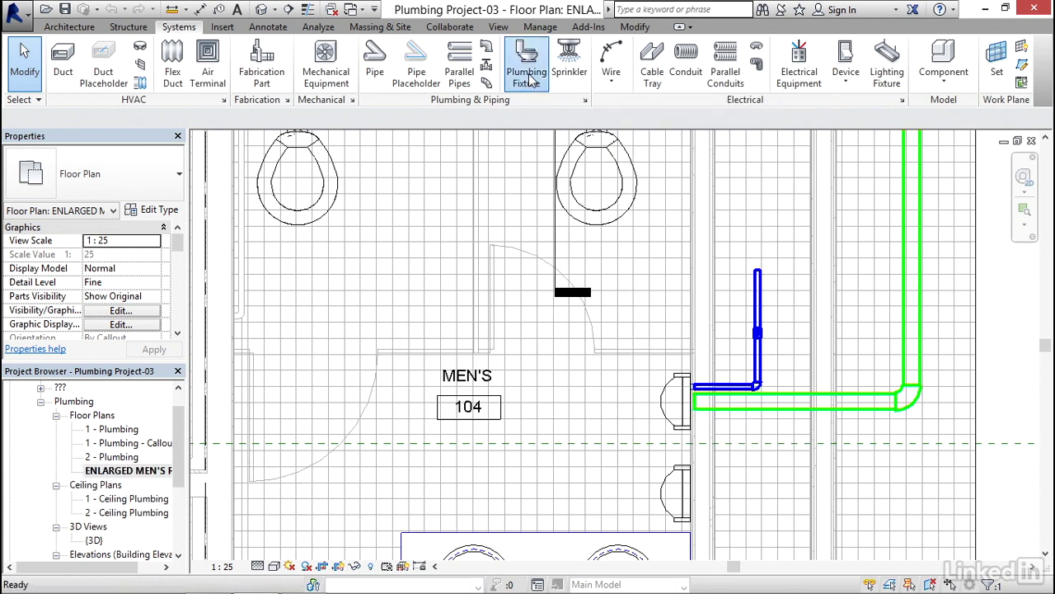
left_click(526, 62)
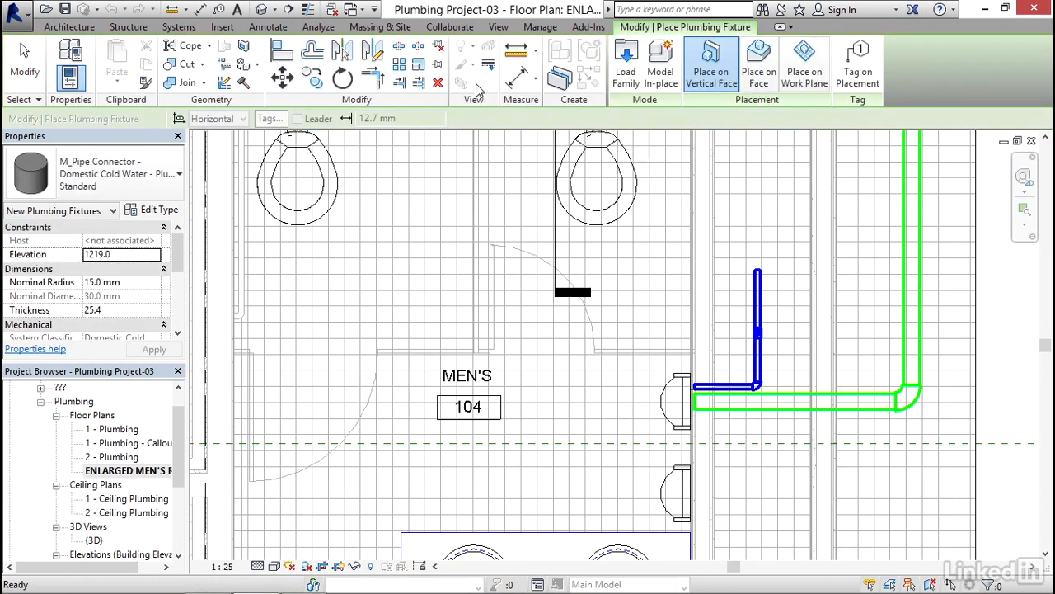
left_click(173, 173)
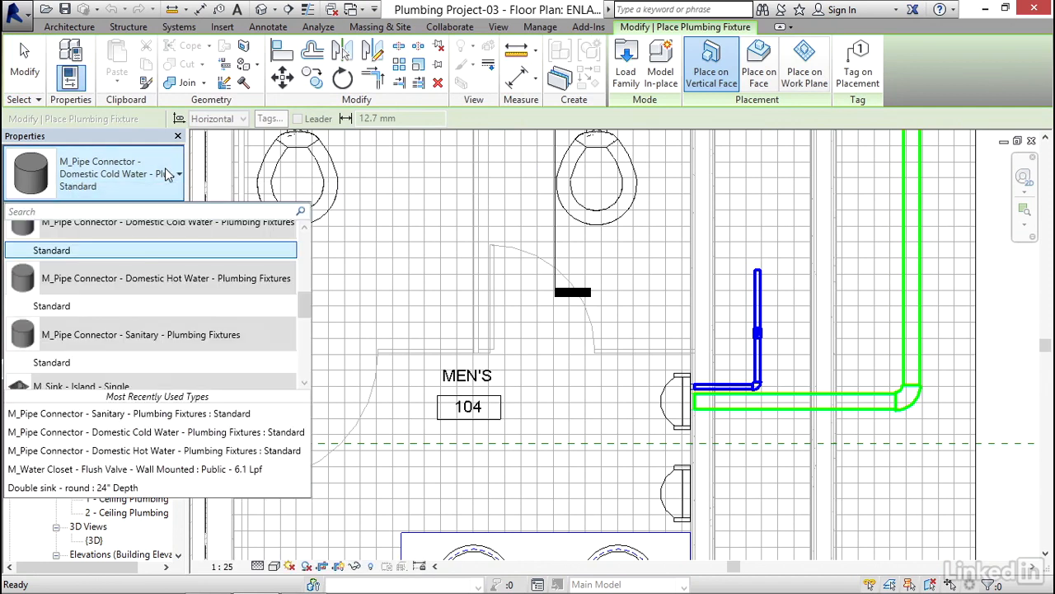
scroll("down", 3)
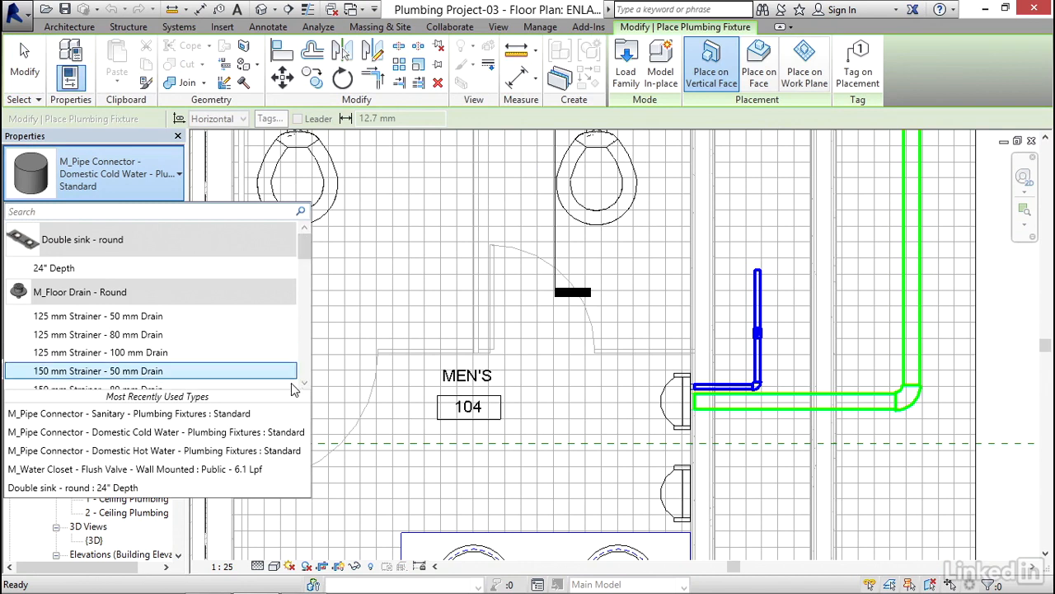
left_click(304, 384)
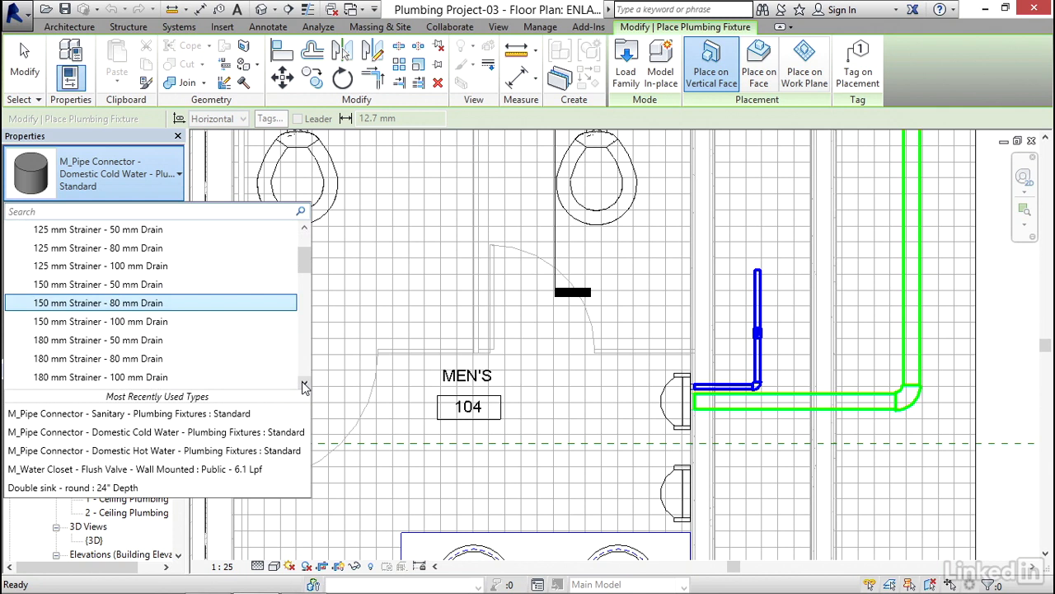
mouse_move(98, 320)
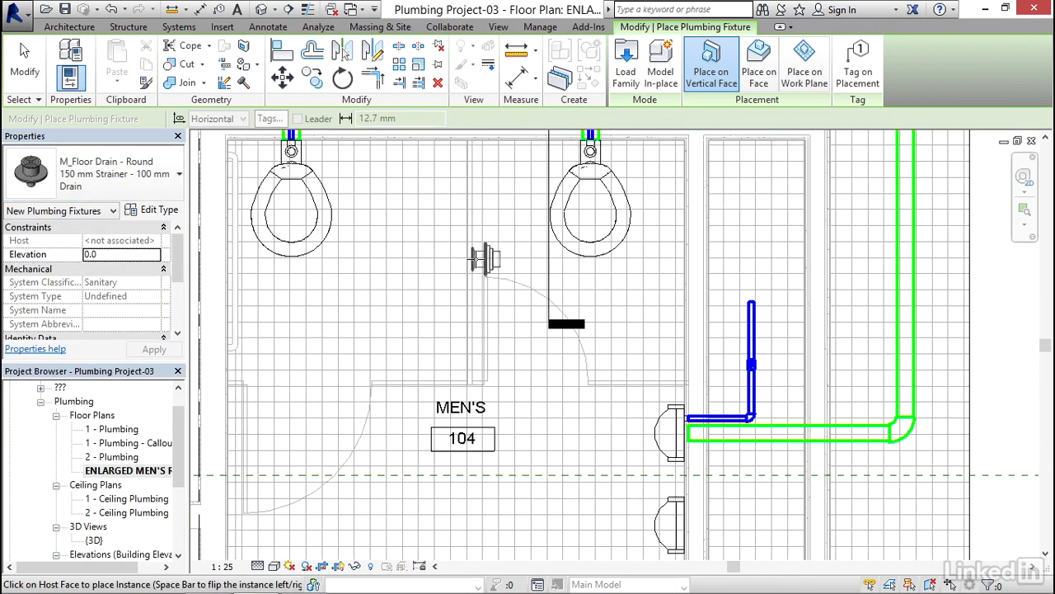
mouse_move(365, 421)
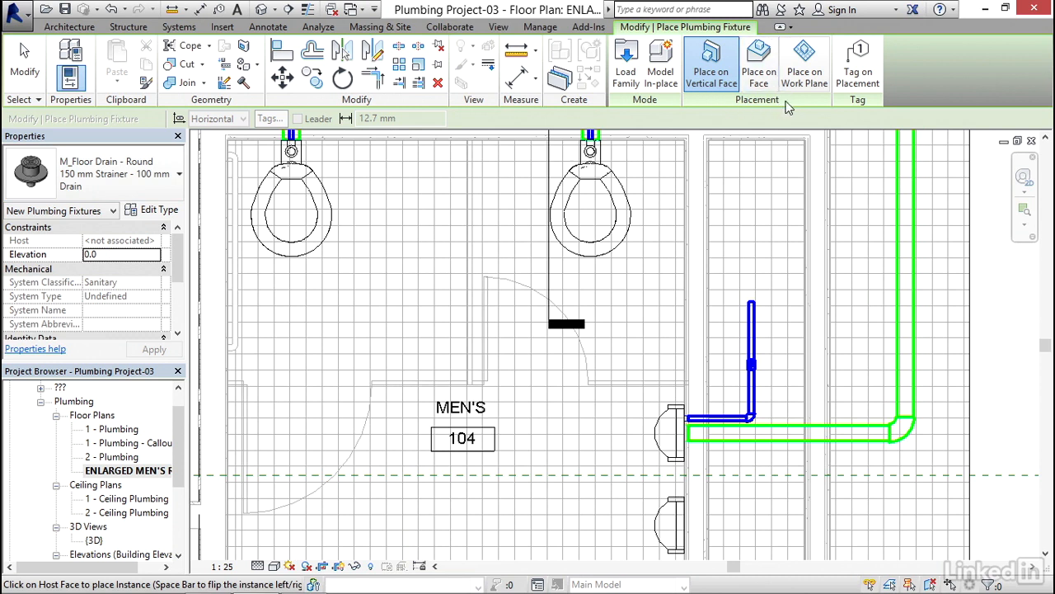
mouse_move(758, 63)
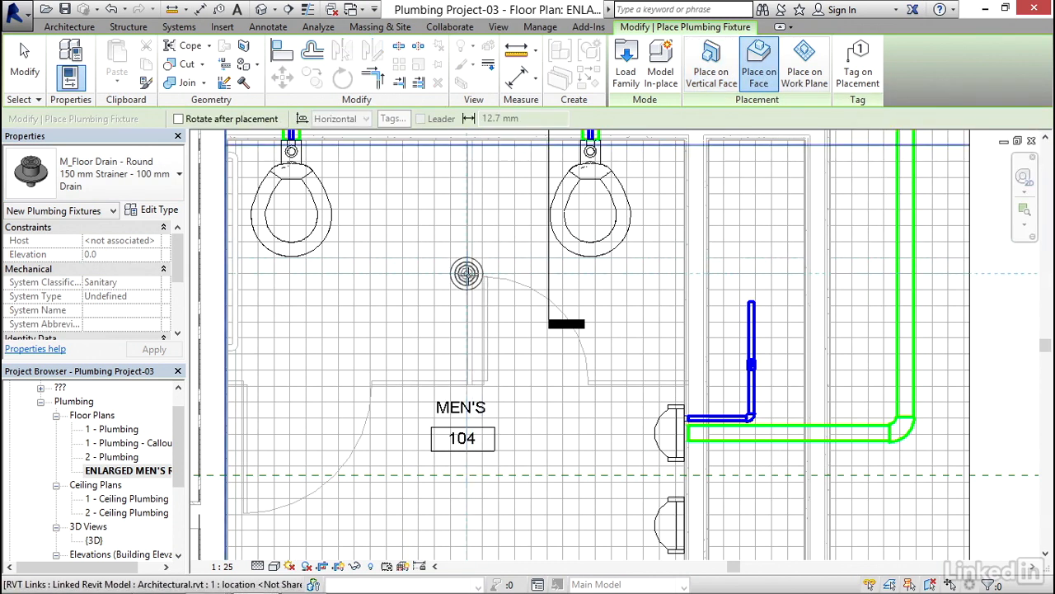
Place the round floor drain on the floor beside the door swing, then inspect and deselect it.
left_click(178, 26)
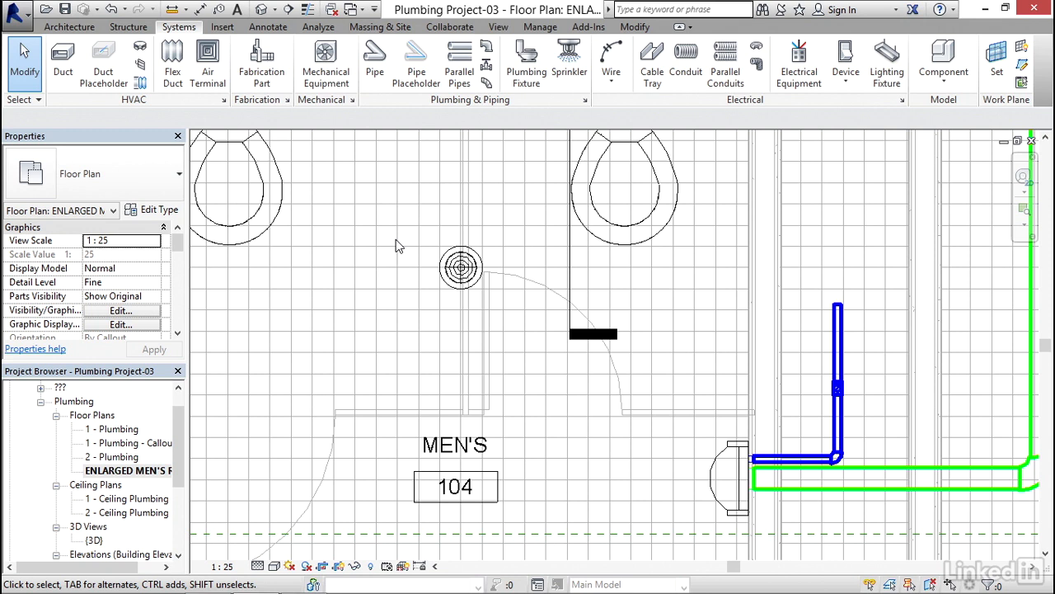
left_click(461, 266)
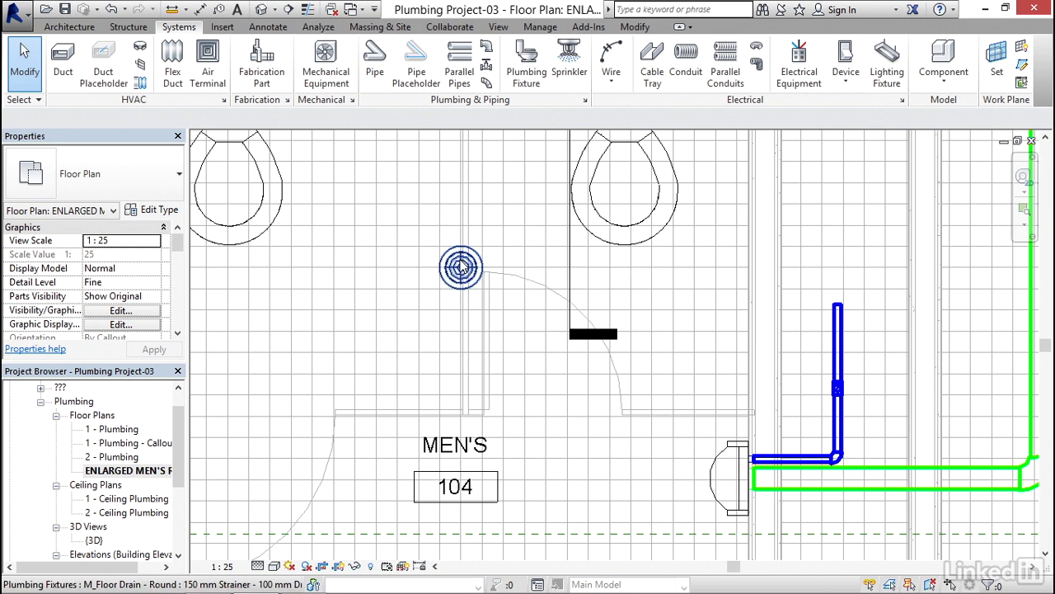
mouse_move(462, 266)
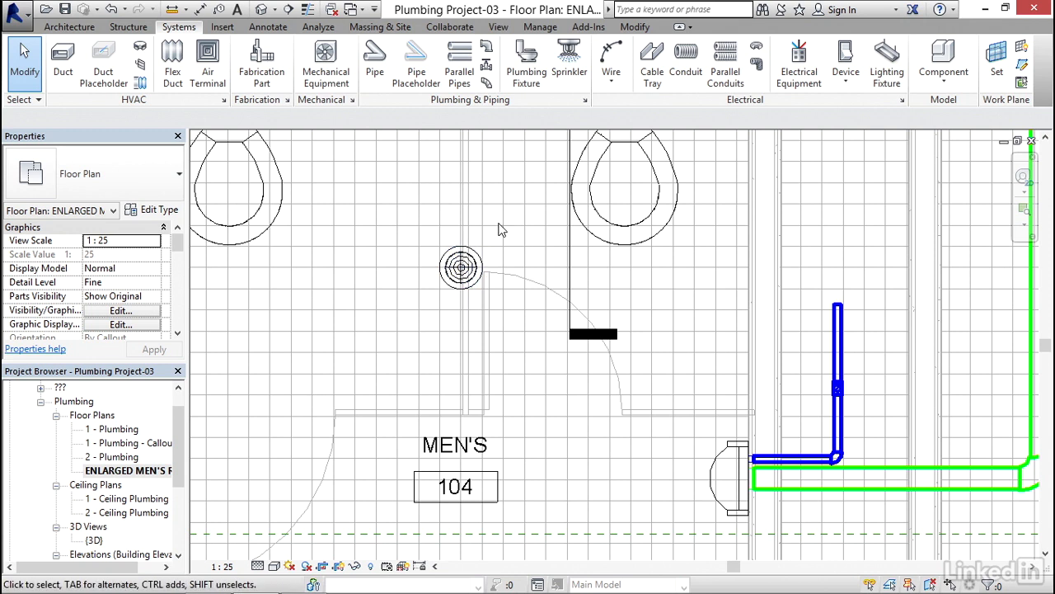
left_click(461, 267)
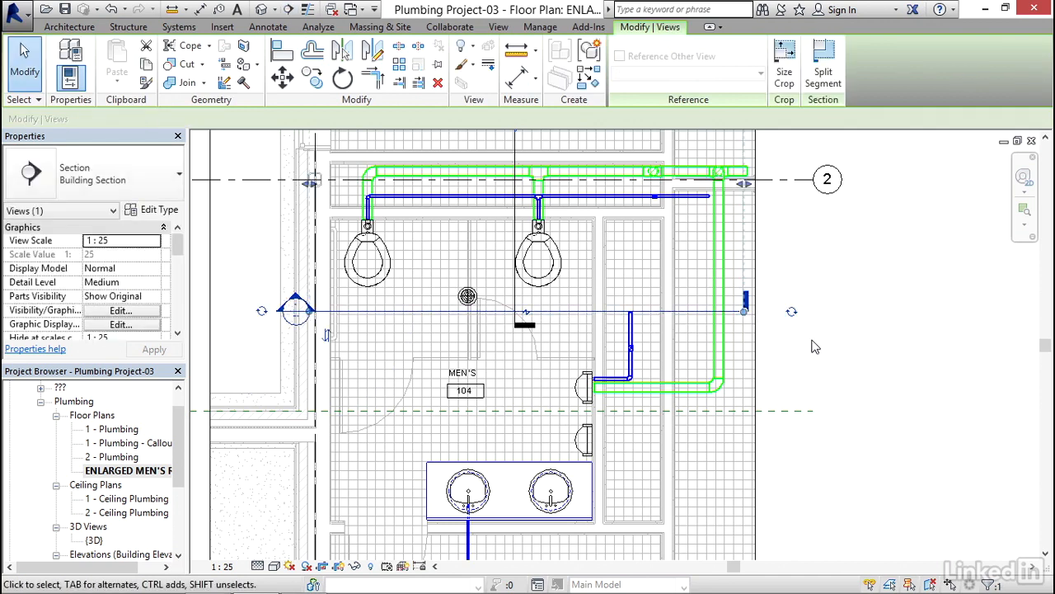
Open Section 2 through the drain, set Detail Level to Fine, and zoom in.
left_click(178, 26)
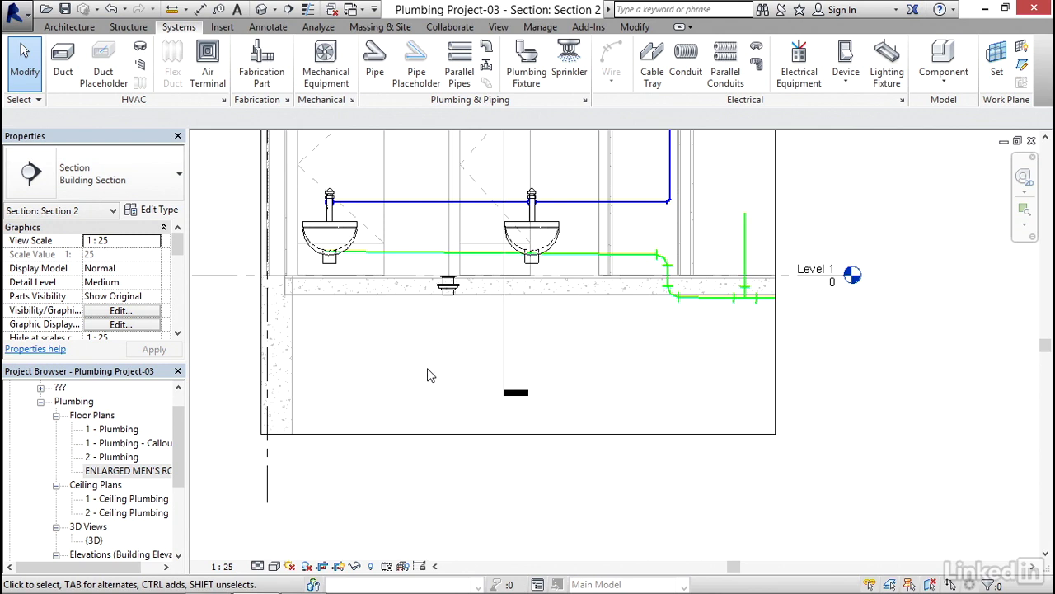
mouse_move(257, 566)
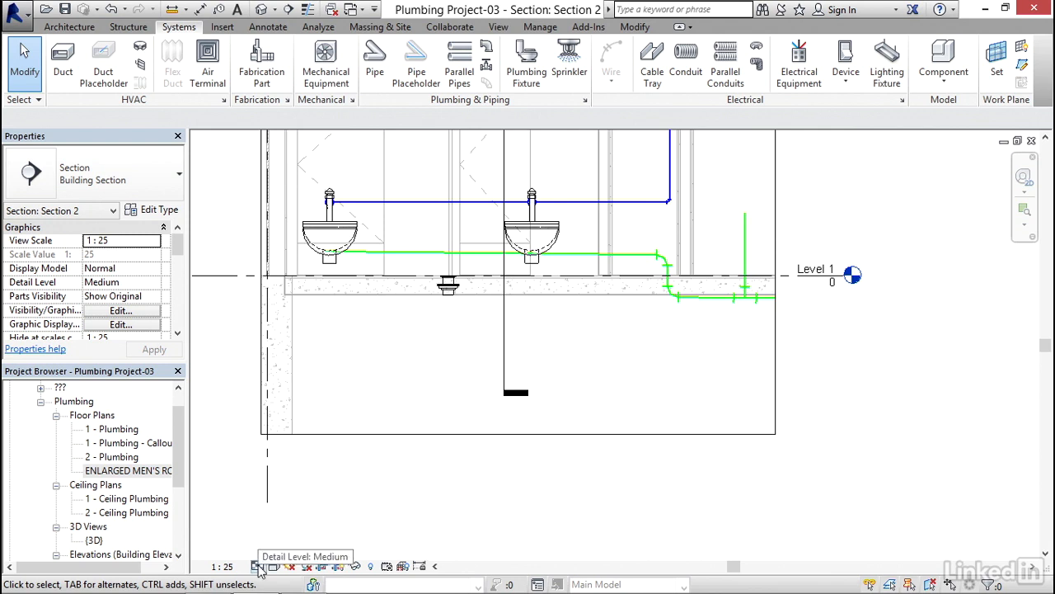
left_click(258, 566)
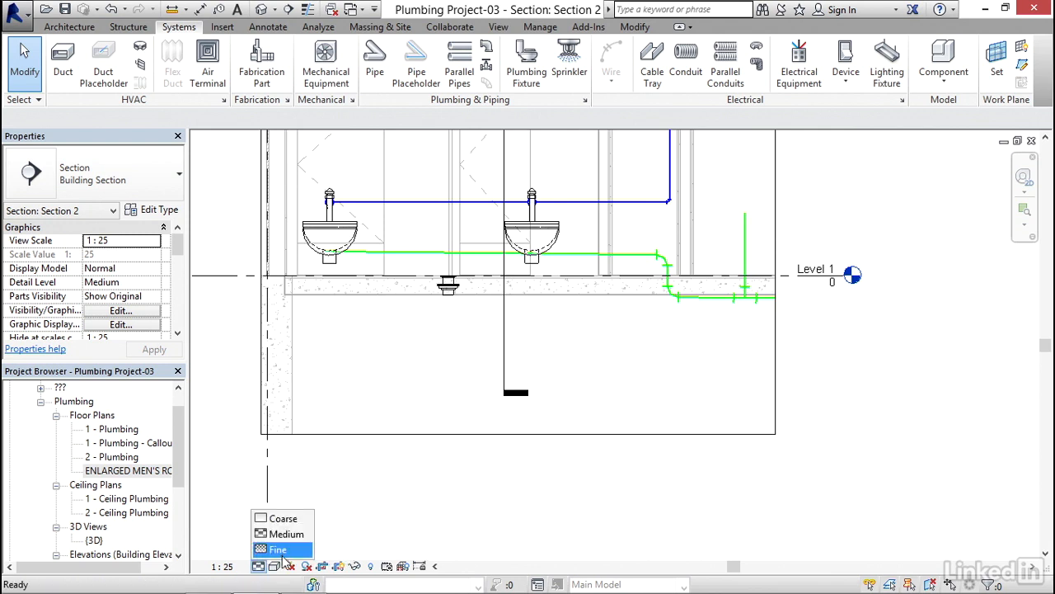
left_click(278, 549)
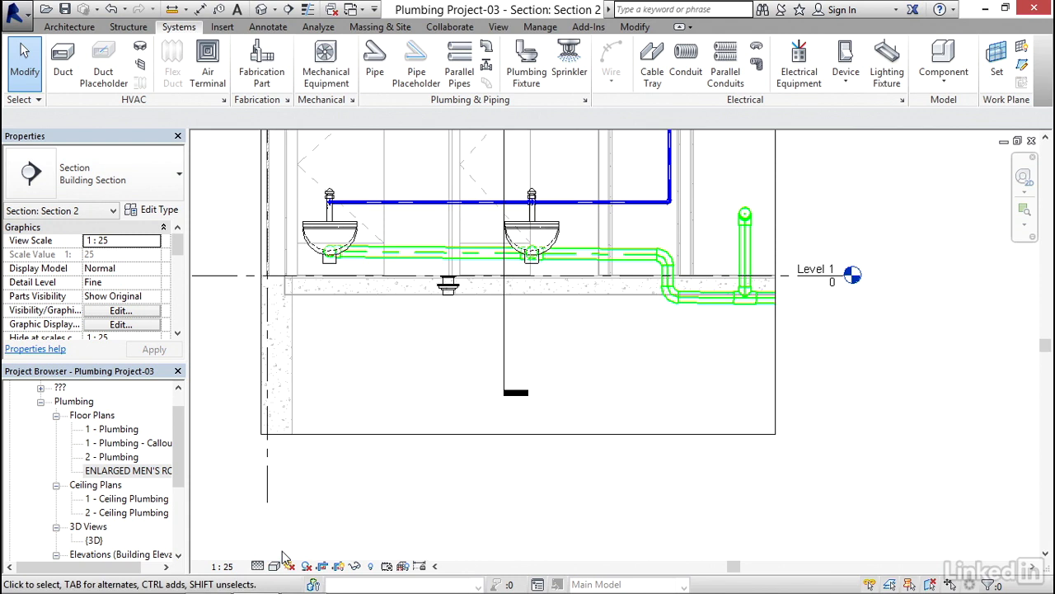
scroll("up", 3)
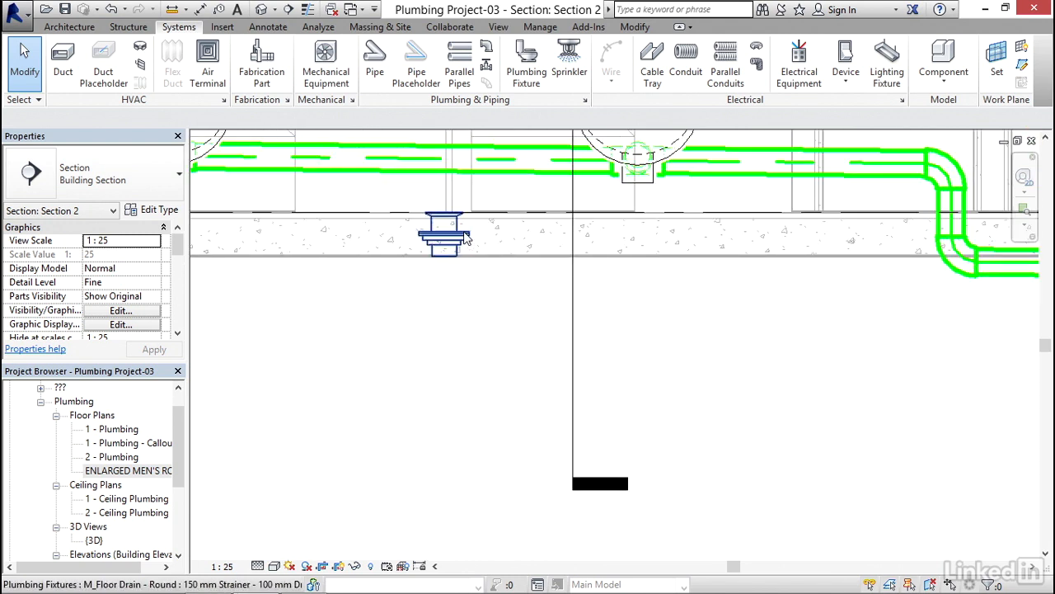
left_click(443, 235)
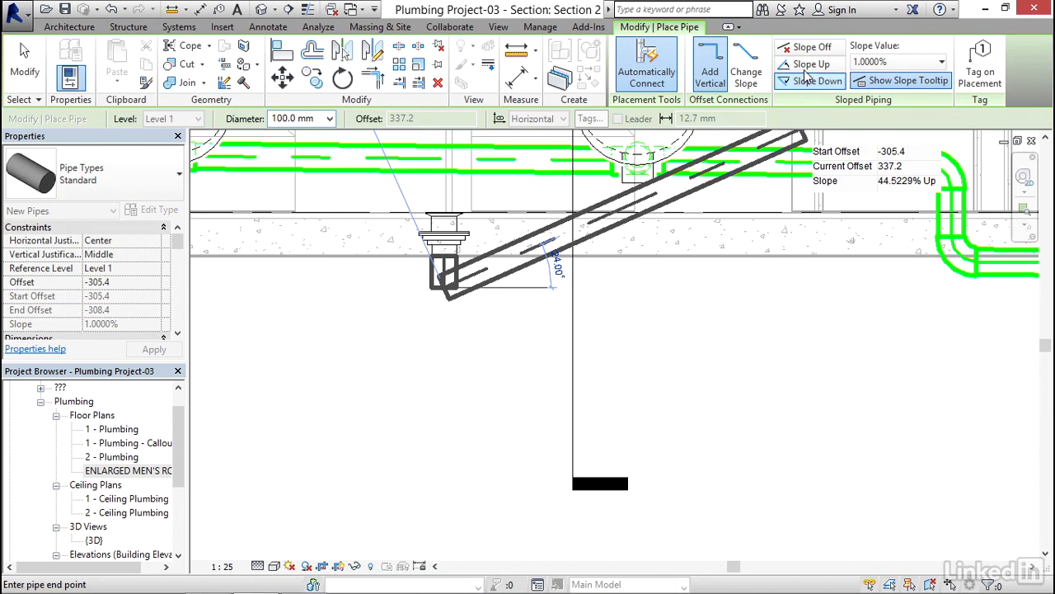
mouse_move(898, 80)
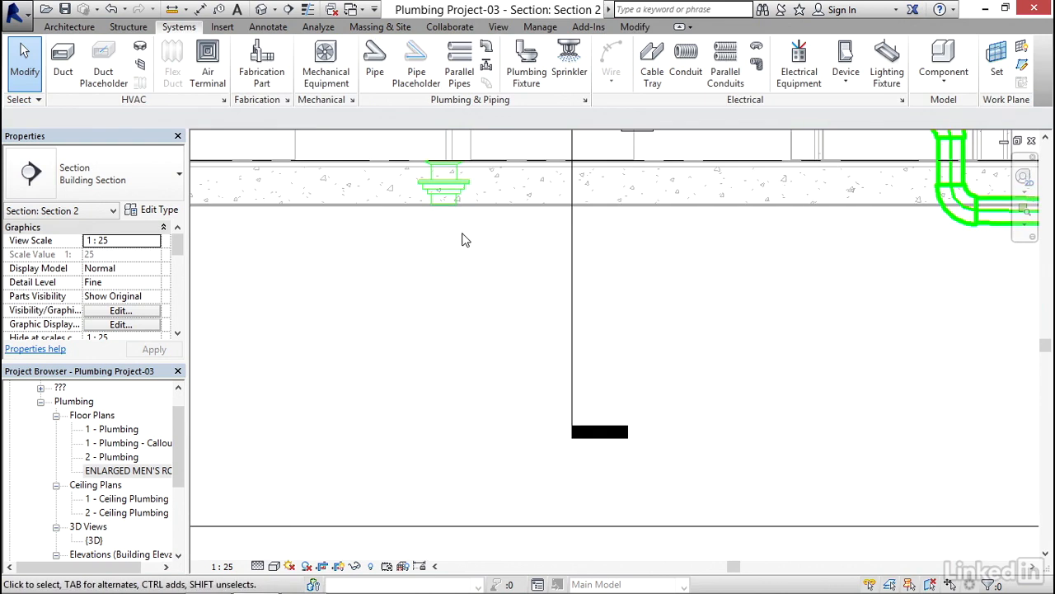
Route a pipe from the drain down, across, up, then horizontally to the right.
left_click(444, 181)
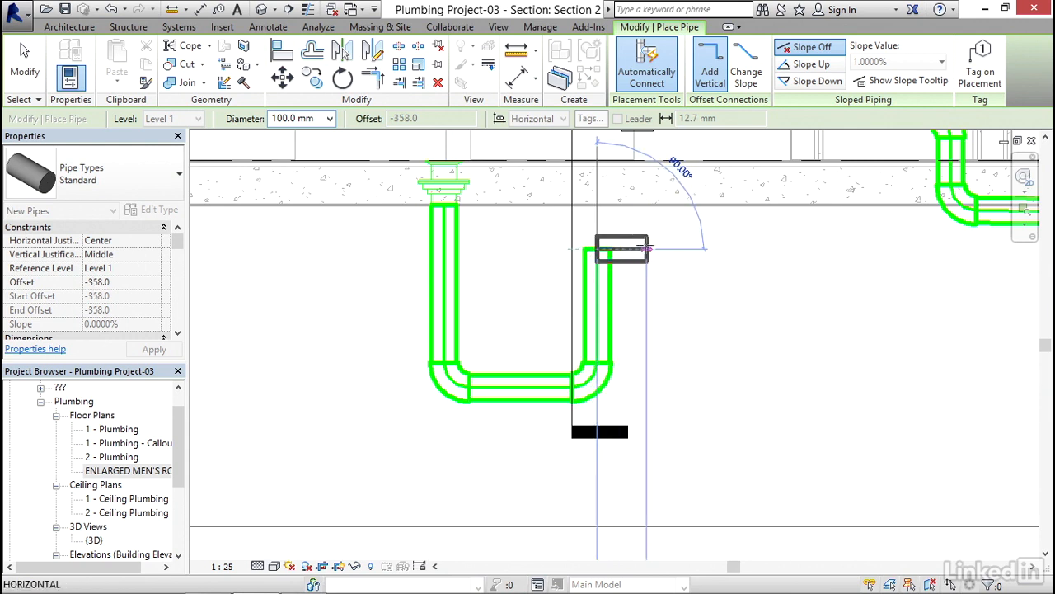
left_click(810, 80)
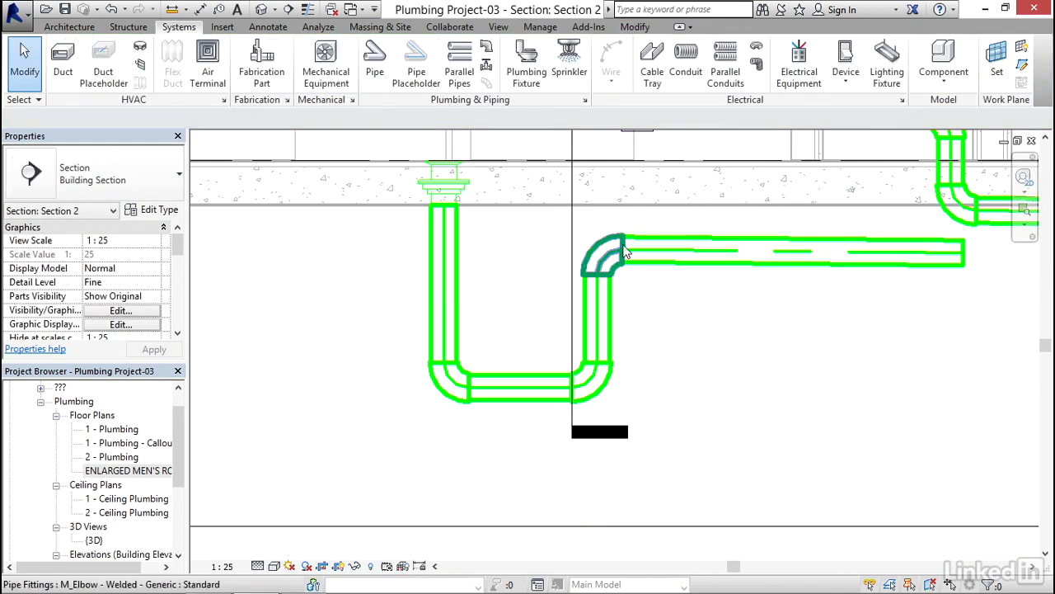
Nudge the horizontal pipe and fittings upward to tie into the existing sanitary line.
left_click(593, 309)
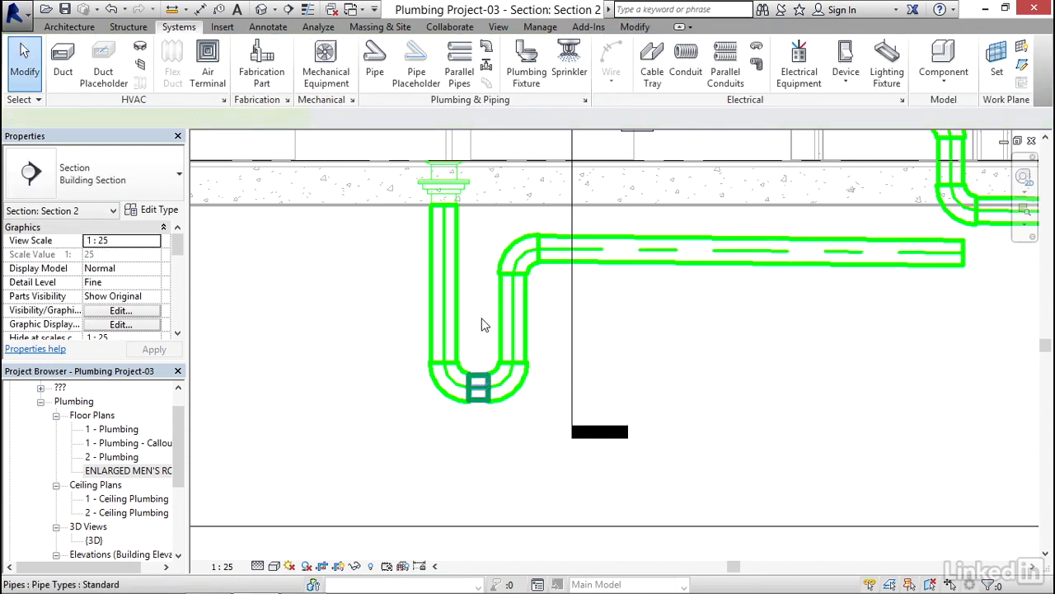
left_click(479, 387)
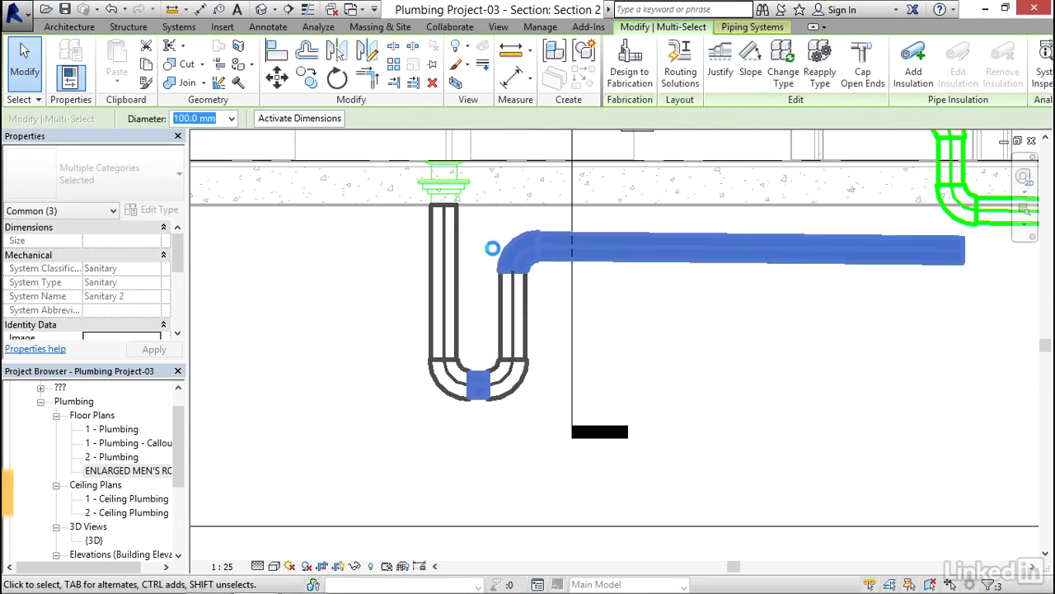
key("Up")
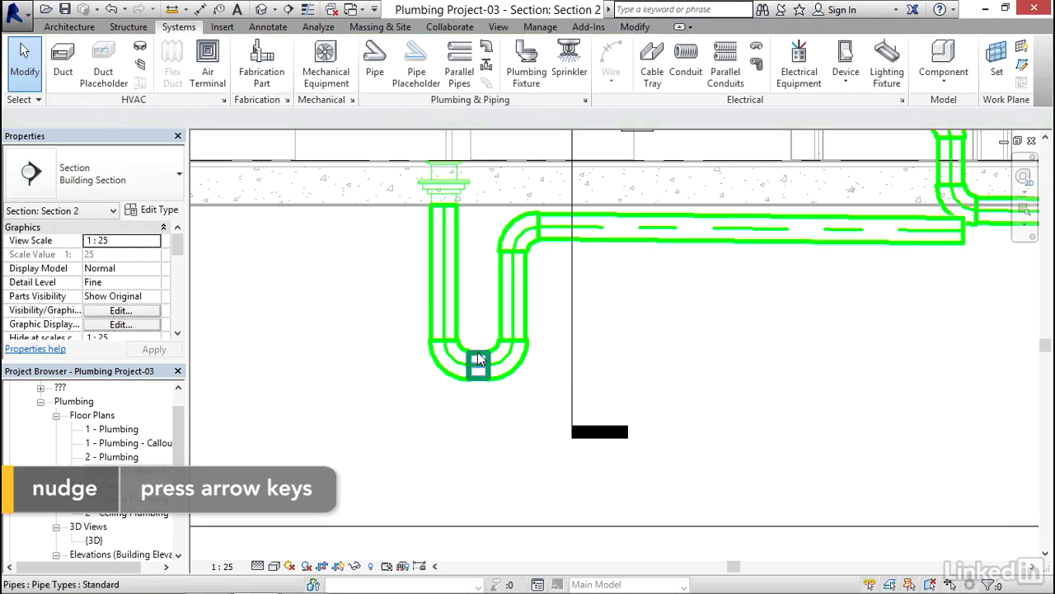
left_click(478, 355)
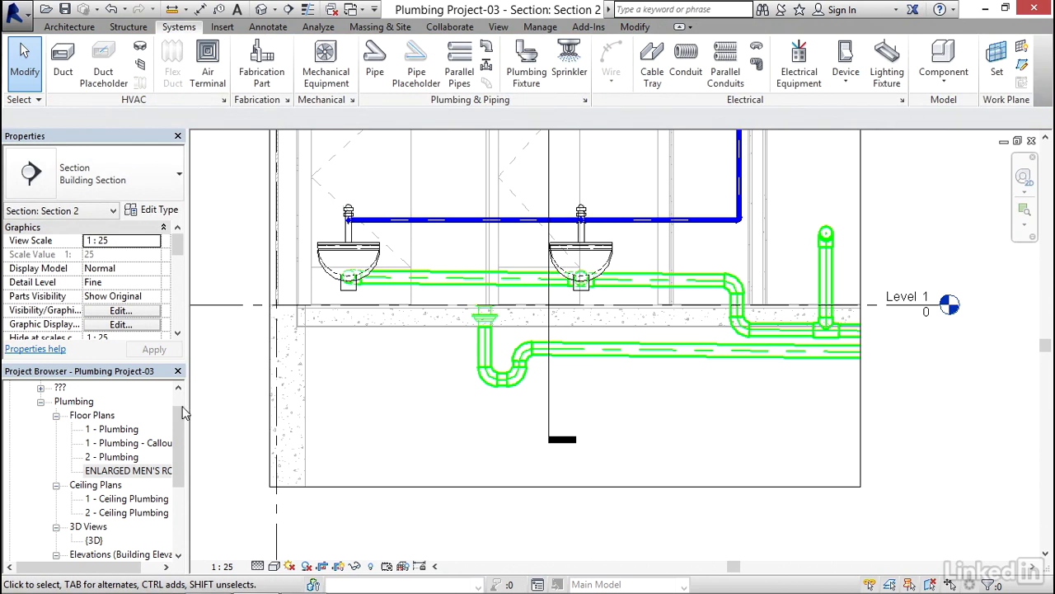
In the South - Plumbing elevation, create a level similar to Level 2 at 22555.
left_click(128, 470)
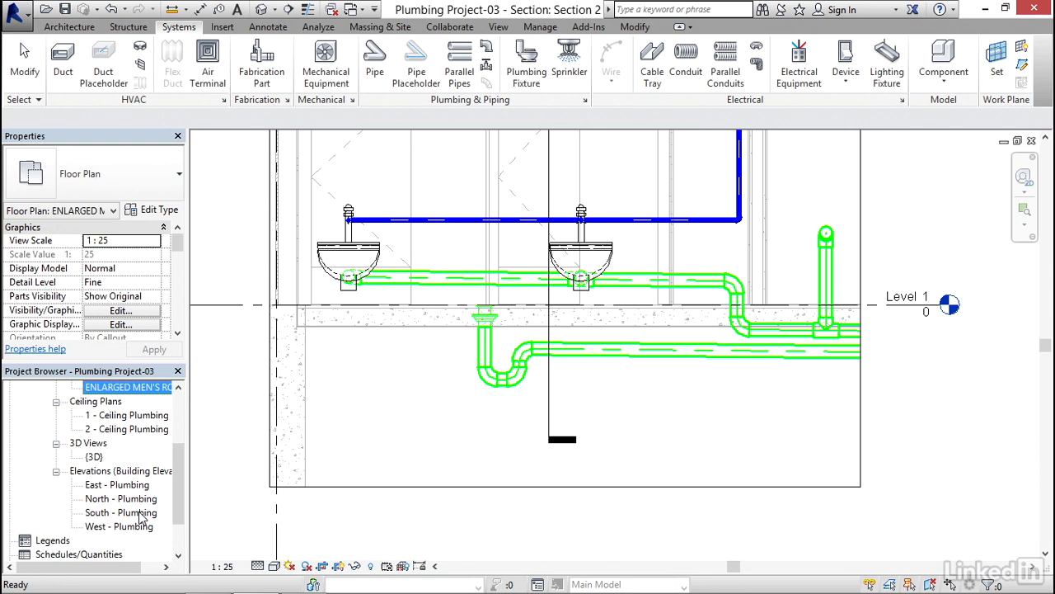
double_click(121, 513)
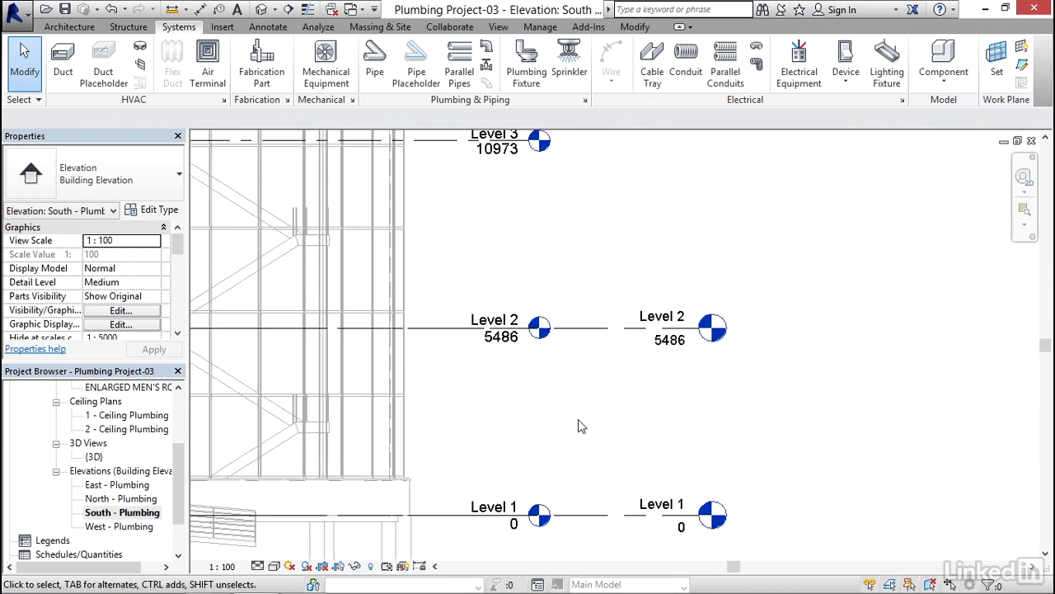
left_click(669, 326)
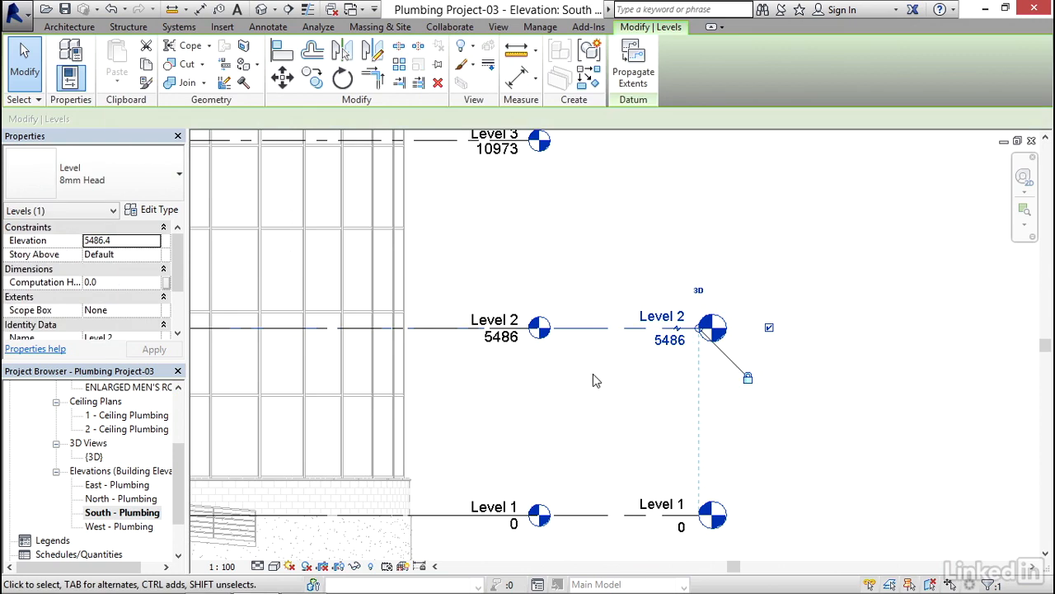
right_click(585, 336)
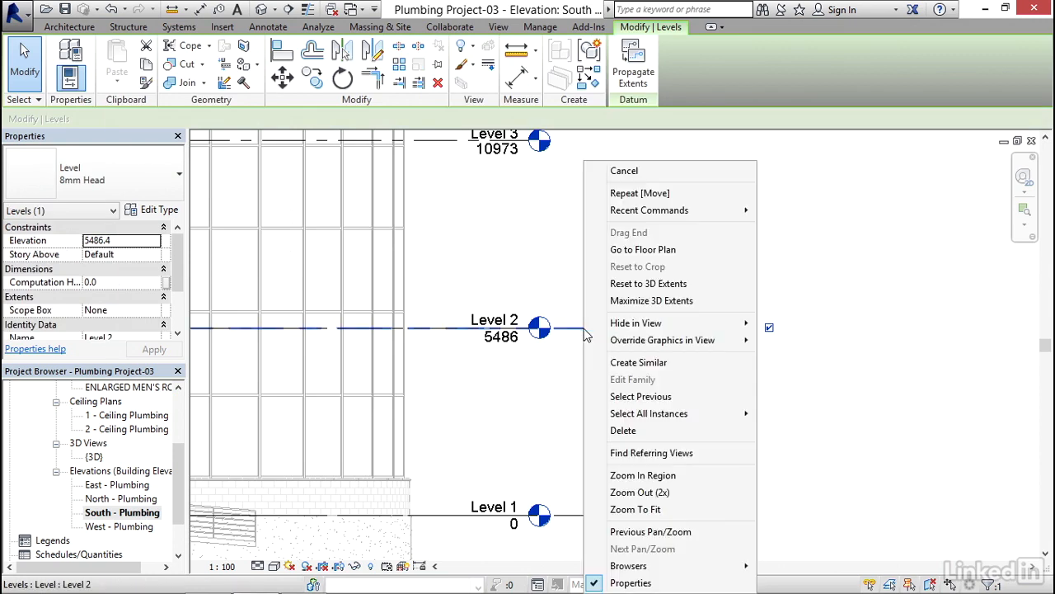
left_click(638, 362)
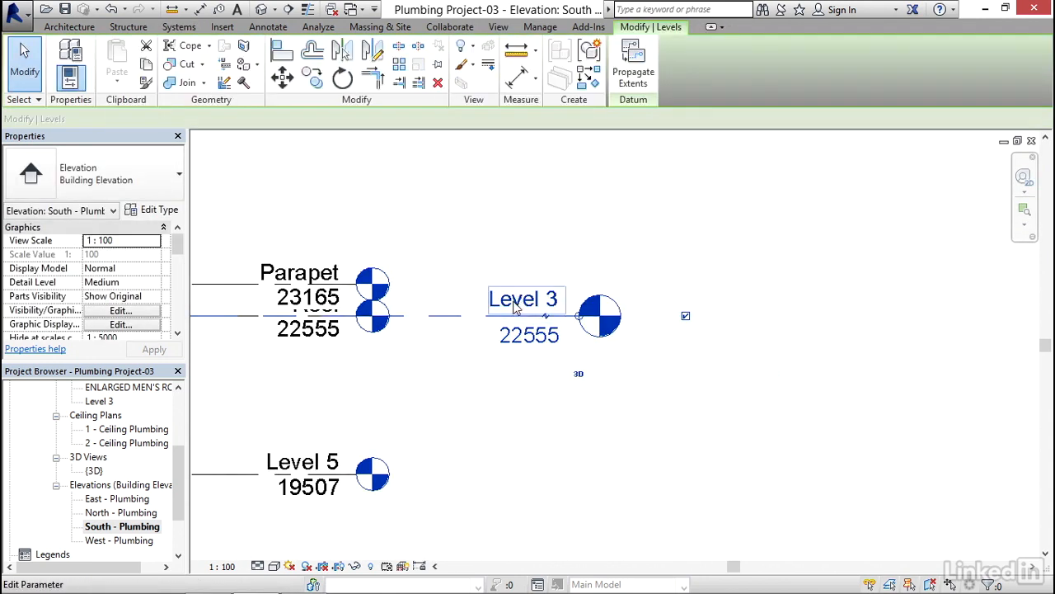
Rename the new level to 'Roof' and rename its matching views.
double_click(525, 299)
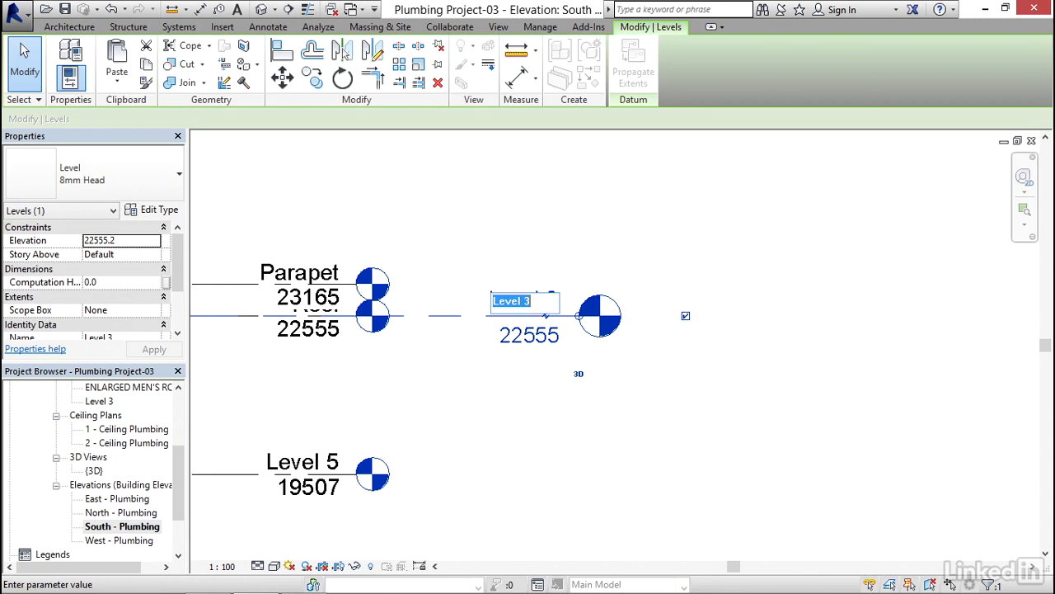
type("Roof")
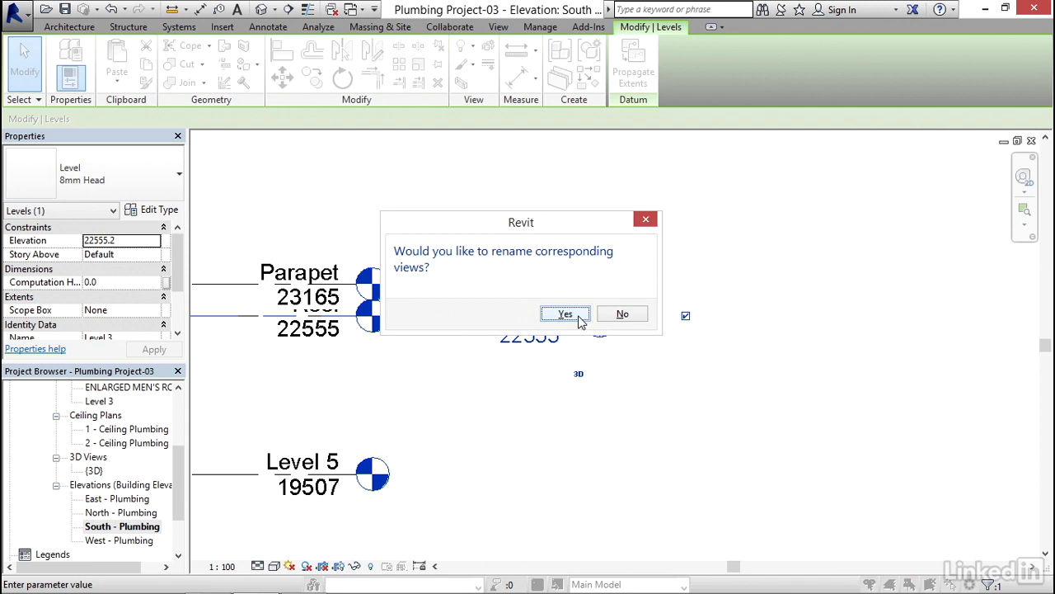
left_click(565, 313)
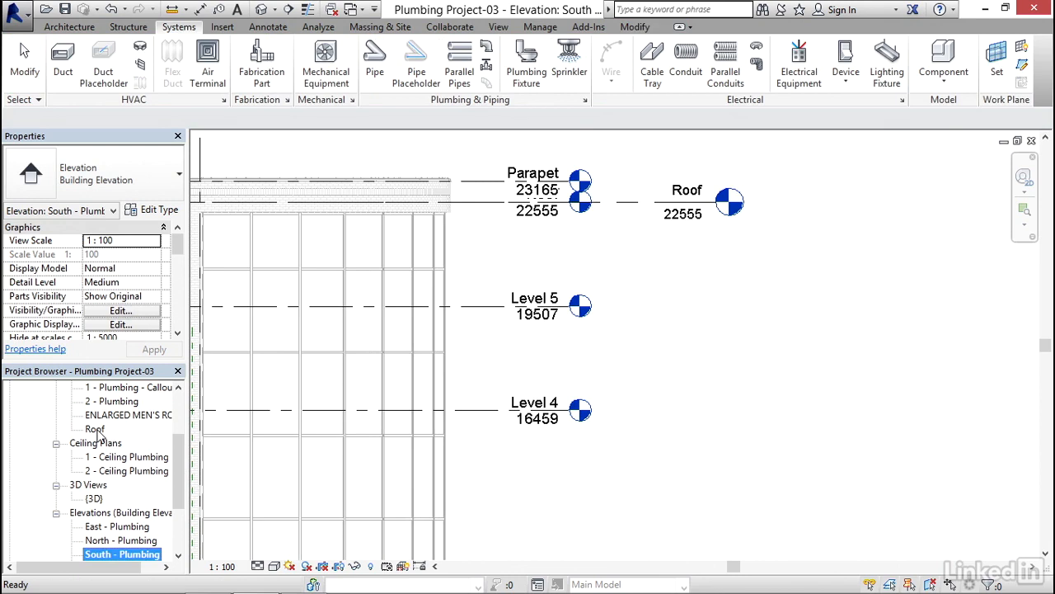
Open the Roof floor plan and load M_Roof Drain from MEP > Fixtures > Drains.
double_click(94, 428)
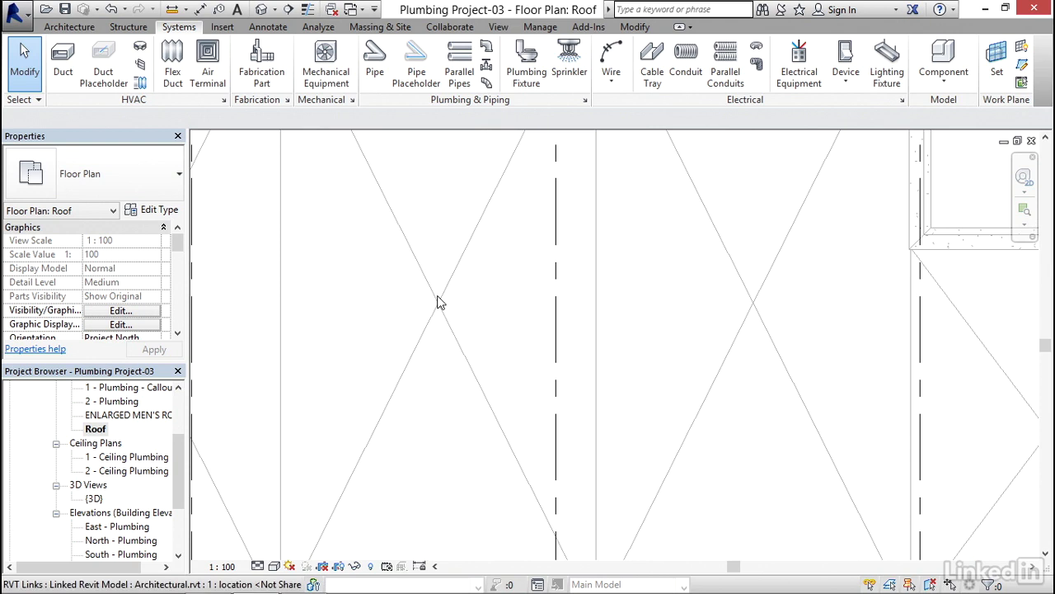
left_click(222, 26)
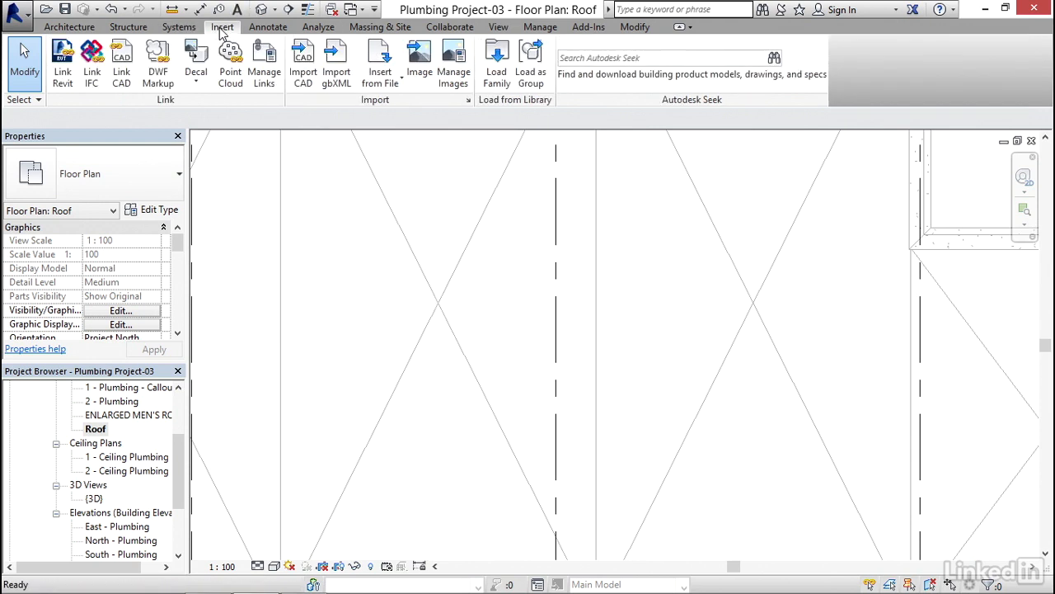
mouse_move(497, 64)
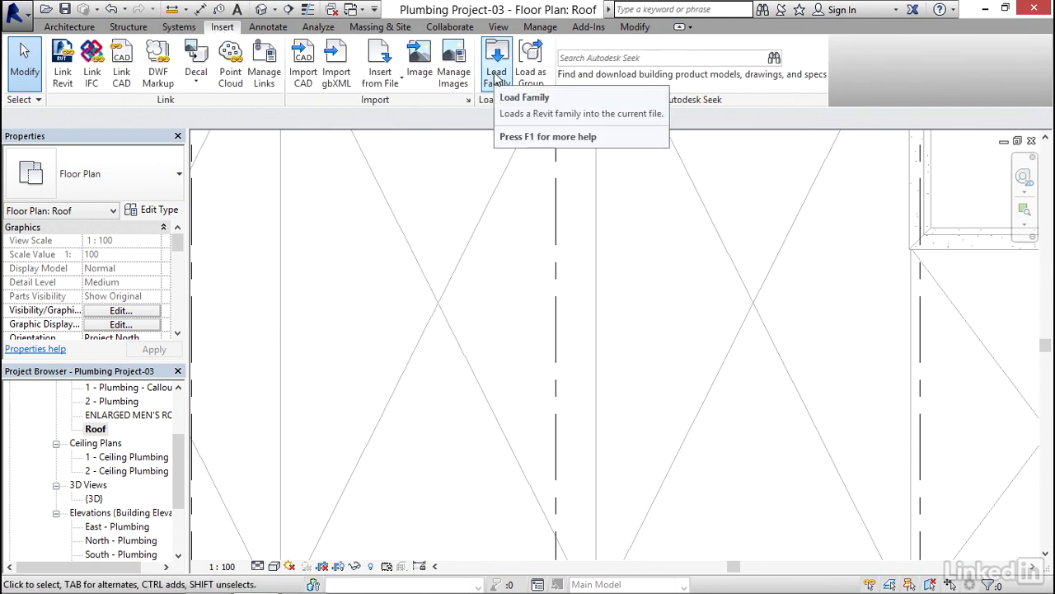
left_click(496, 62)
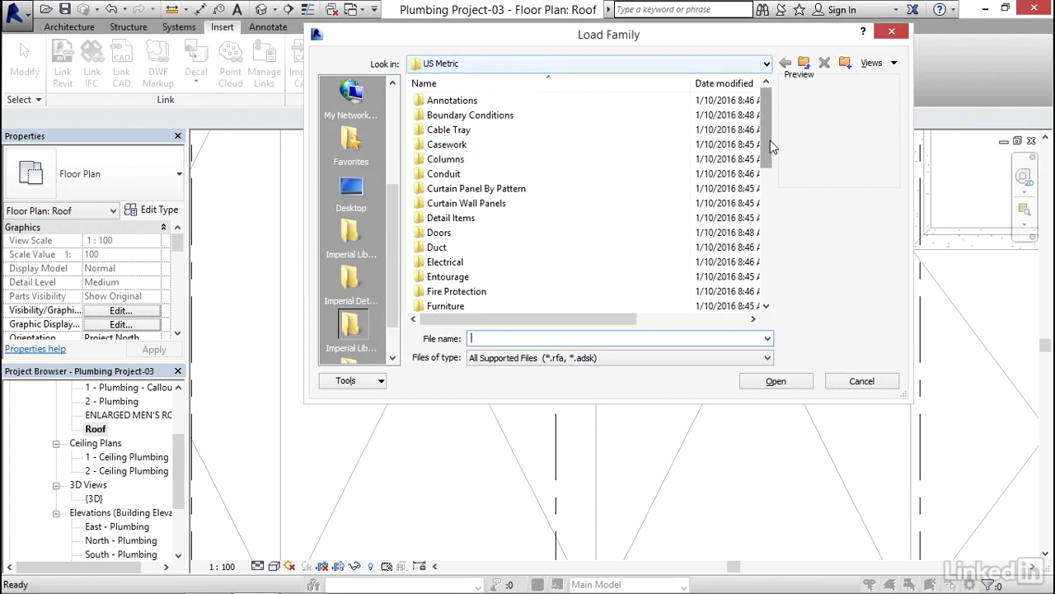
scroll("down", 3)
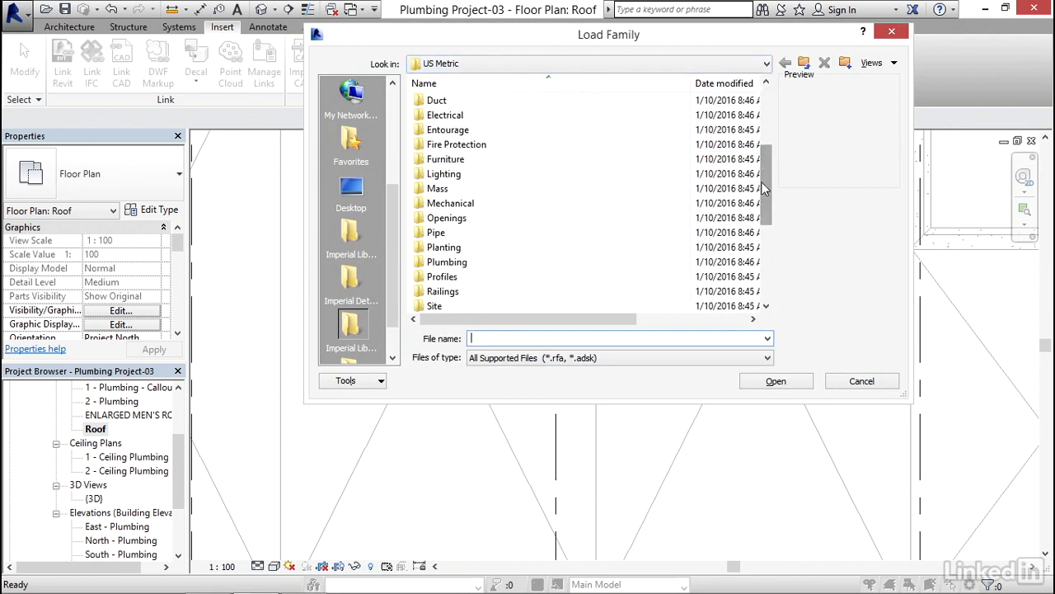
double_click(447, 261)
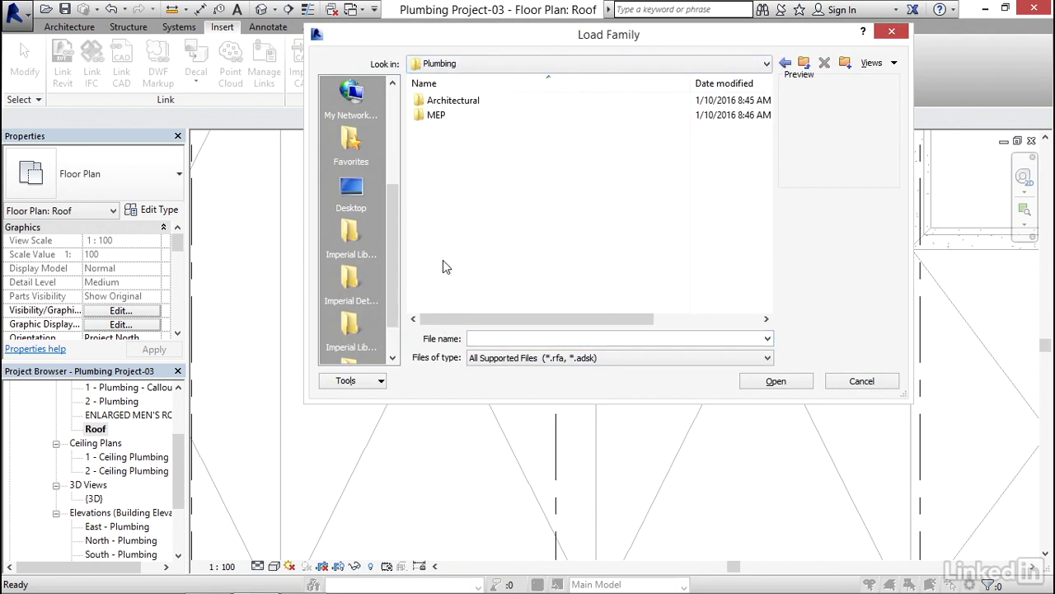
double_click(436, 115)
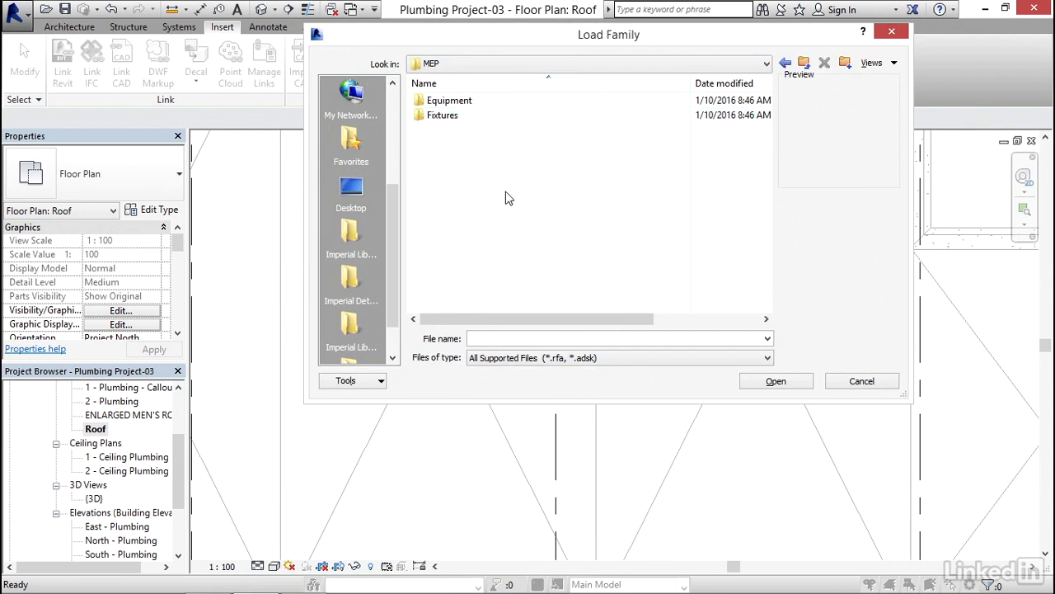
left_click(442, 114)
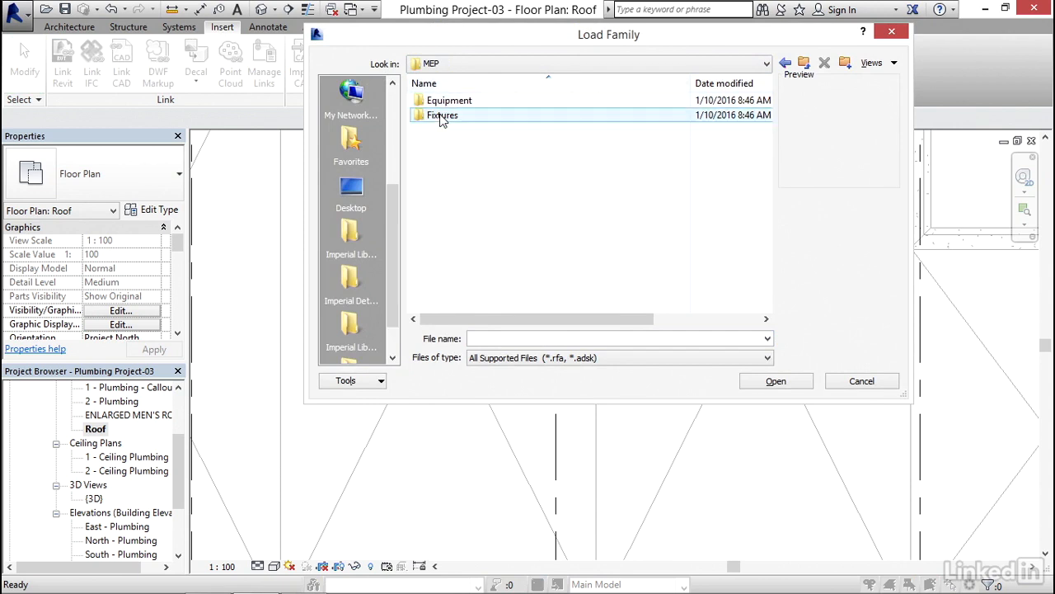
double_click(442, 115)
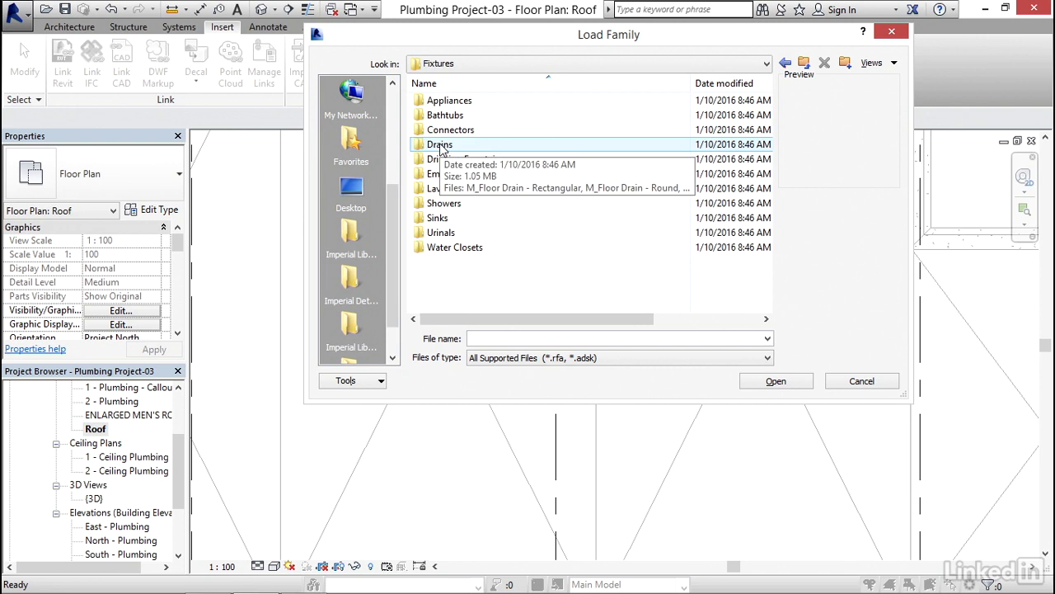
double_click(439, 144)
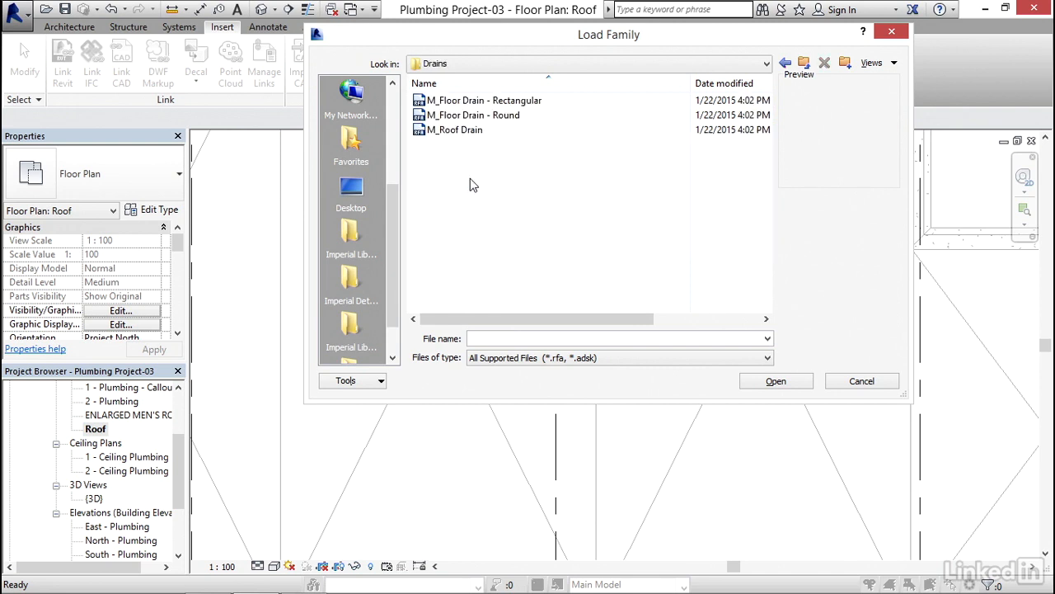
left_click(454, 130)
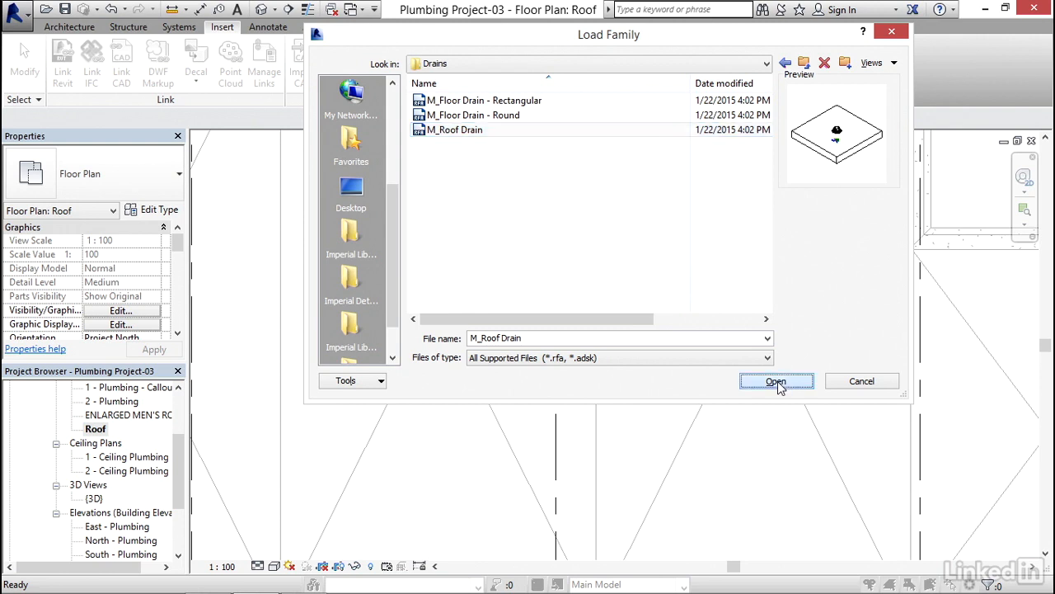
left_click(775, 381)
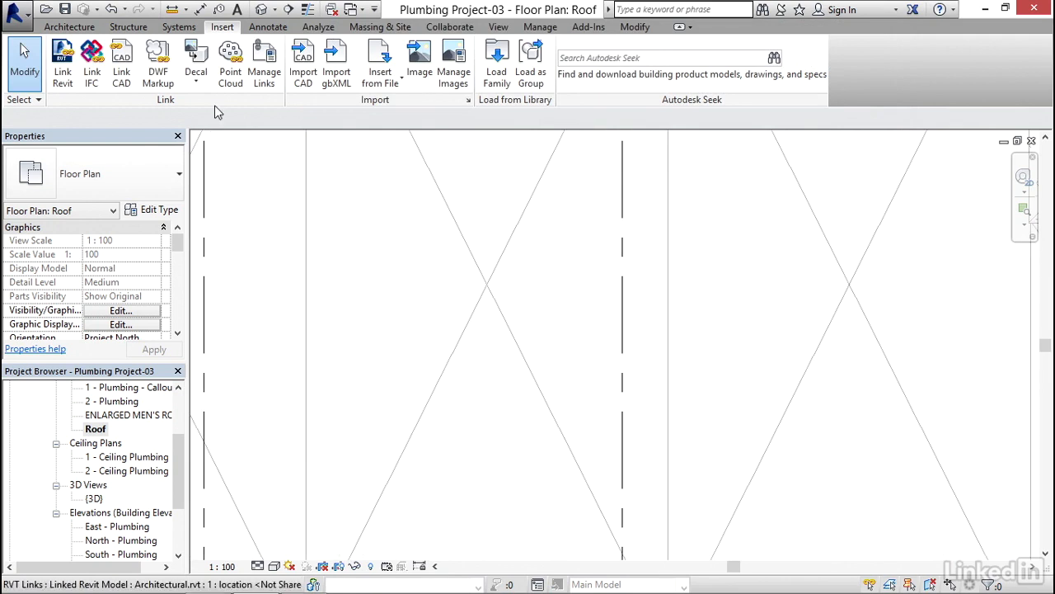
Place an M_Roof Drain component on a work plane where the roof's diagonal lines cross.
left_click(179, 27)
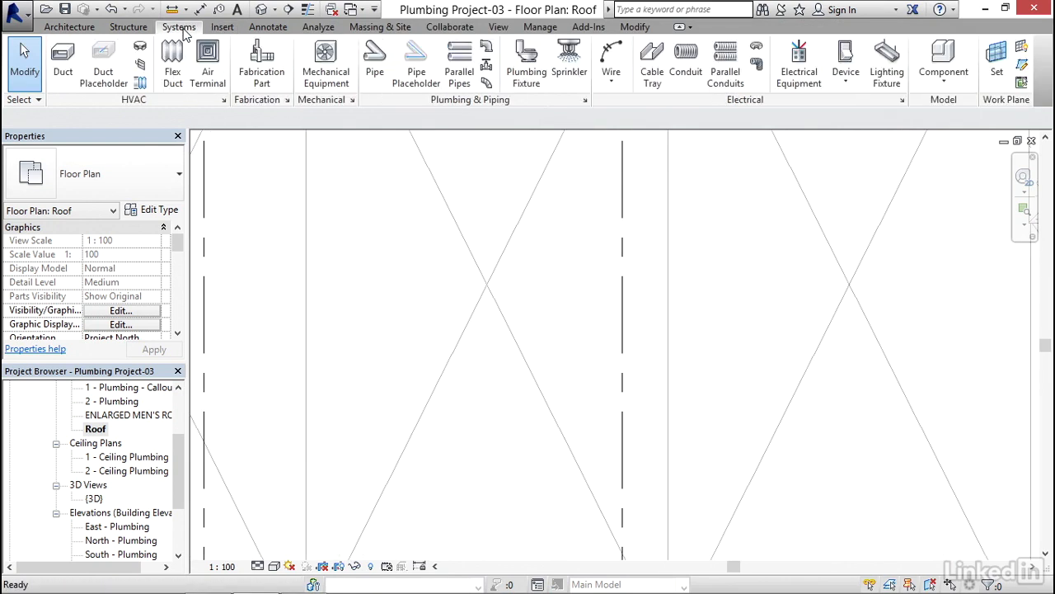
mouse_move(525, 62)
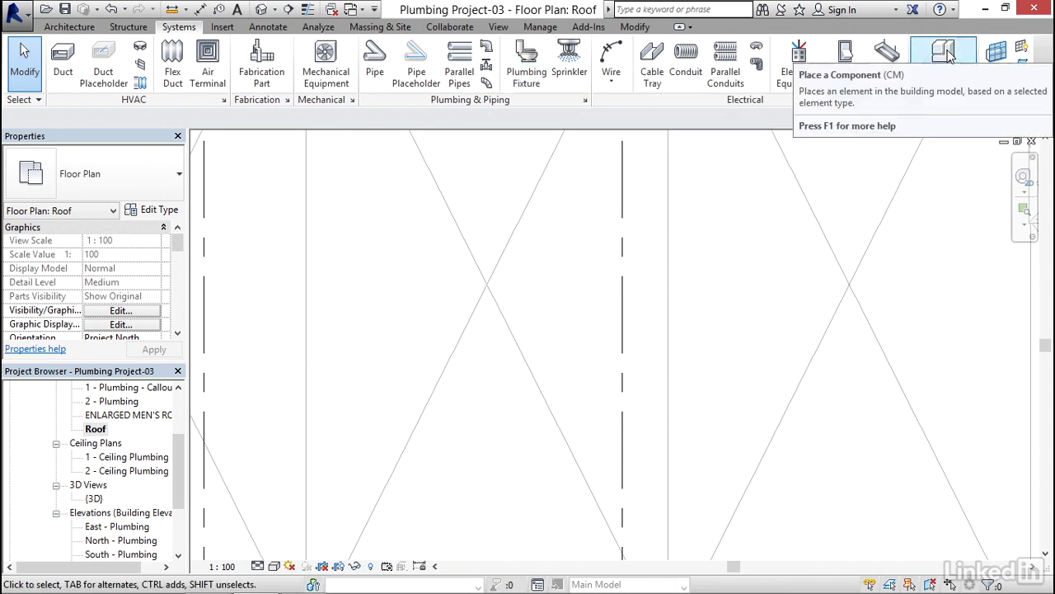
left_click(942, 58)
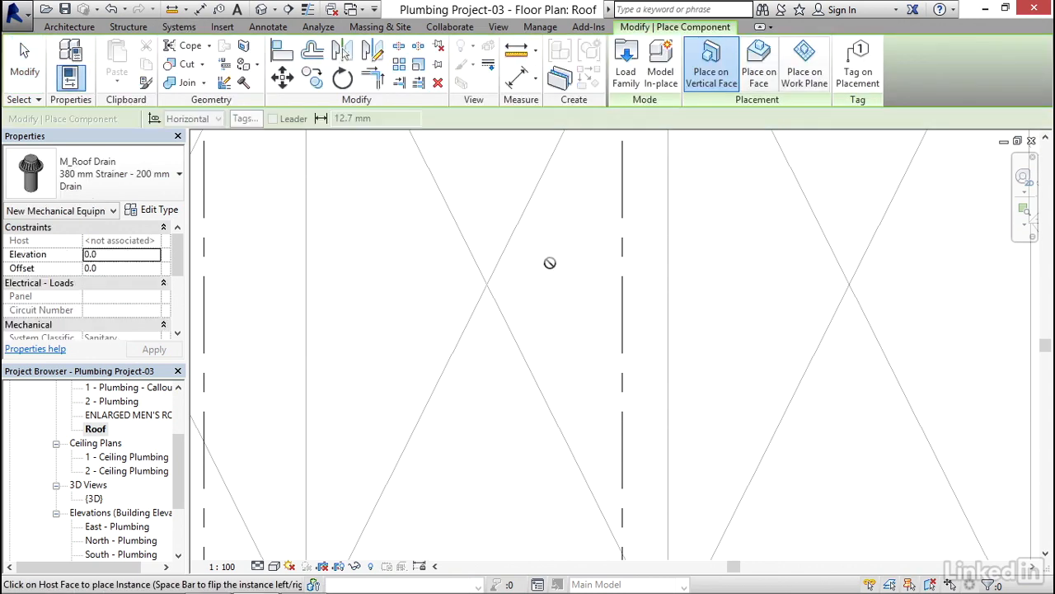
mouse_move(496, 258)
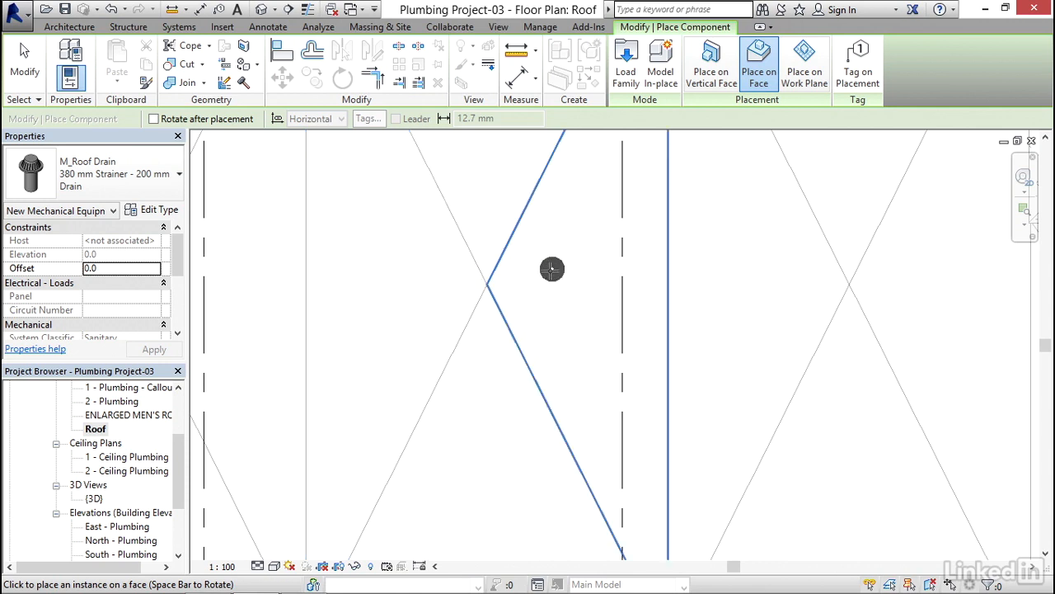
mouse_move(415, 253)
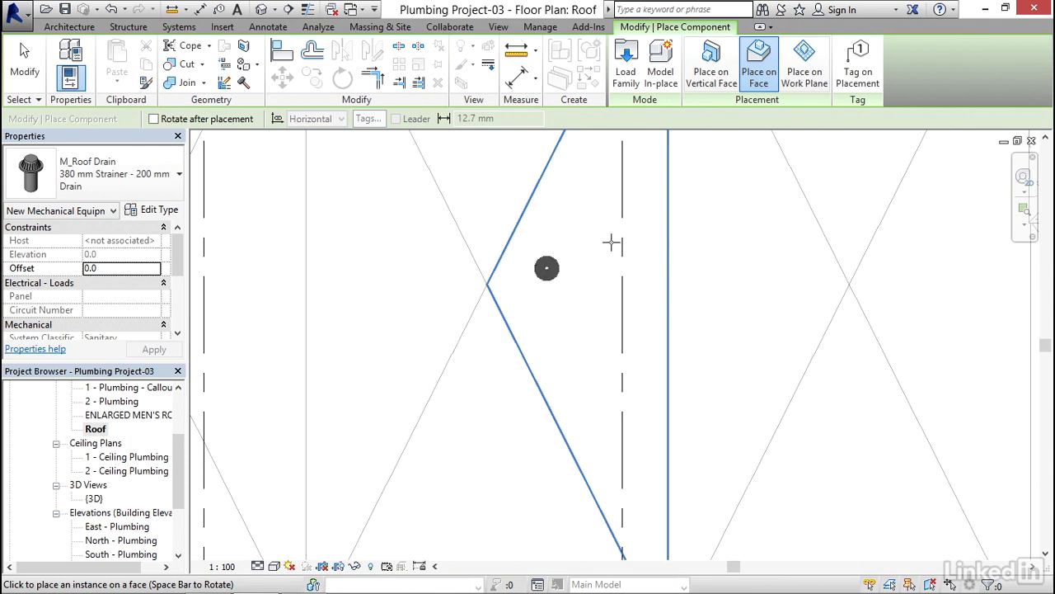
mouse_move(804, 62)
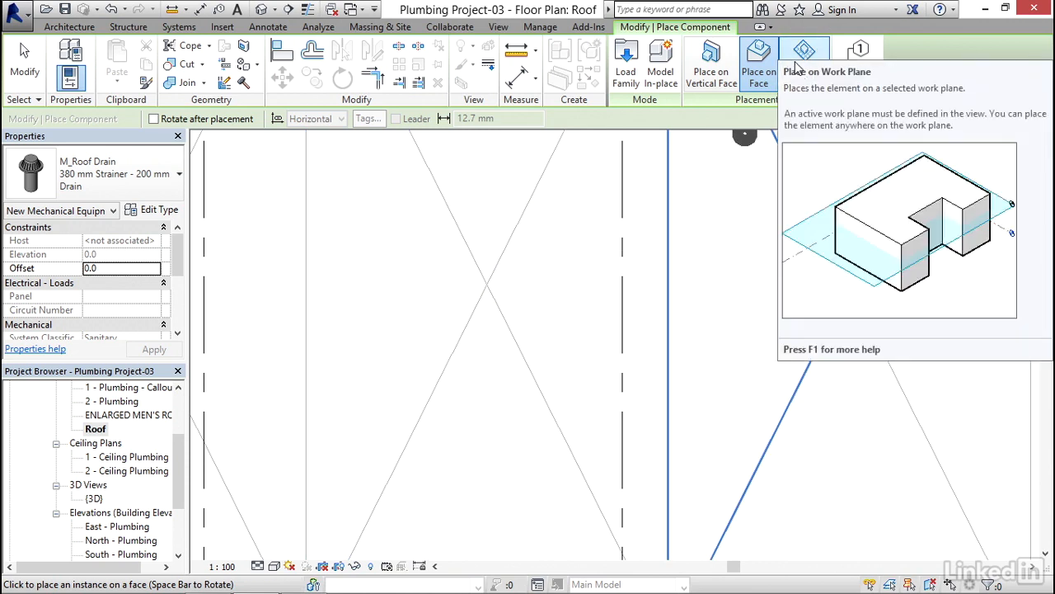
left_click(804, 62)
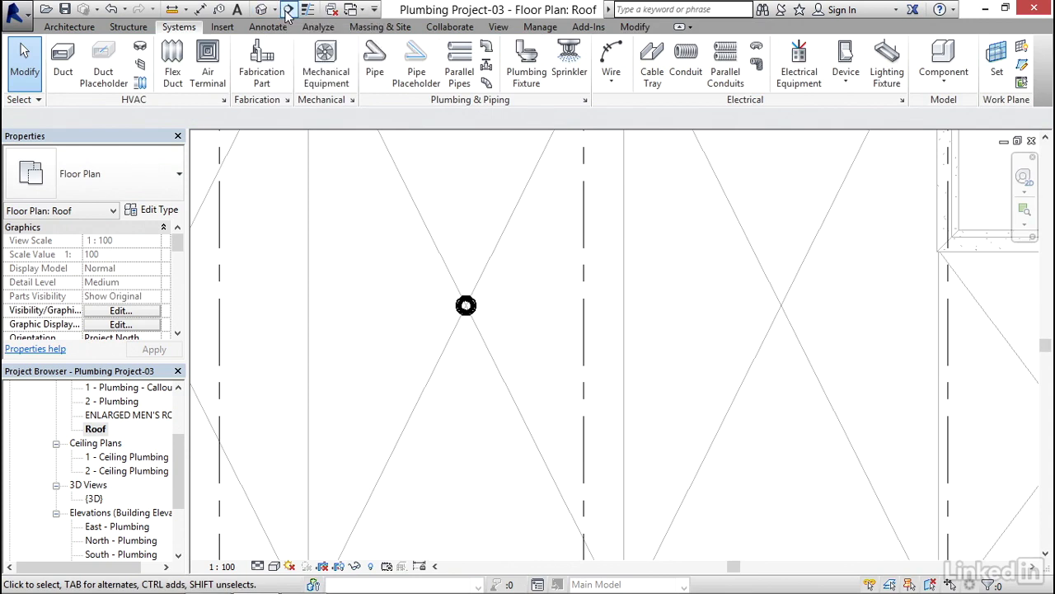
Draw a section line through the roof drain and open Section 3.
left_click(289, 9)
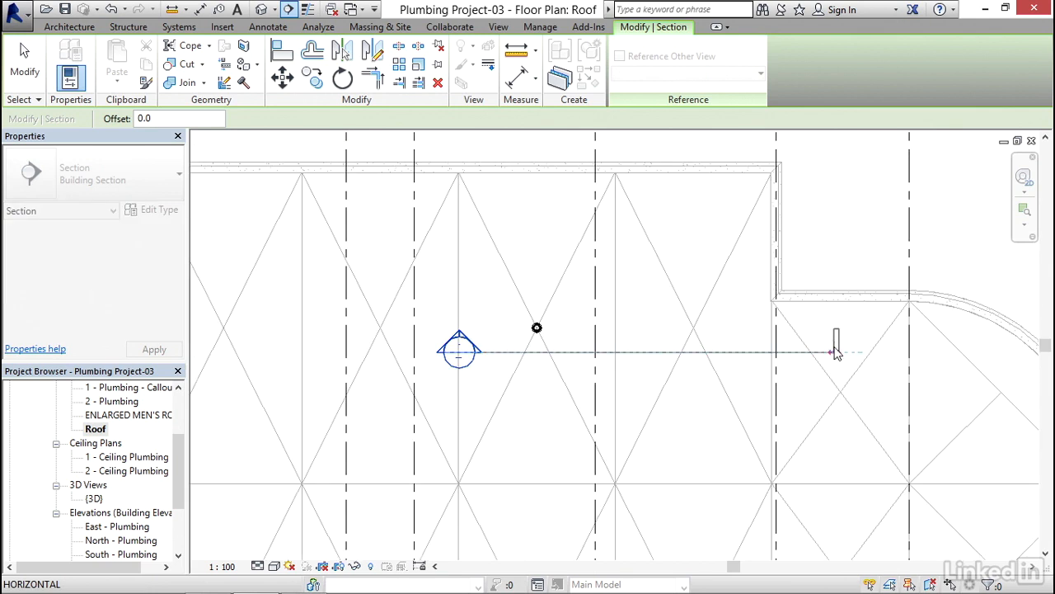
left_click(179, 26)
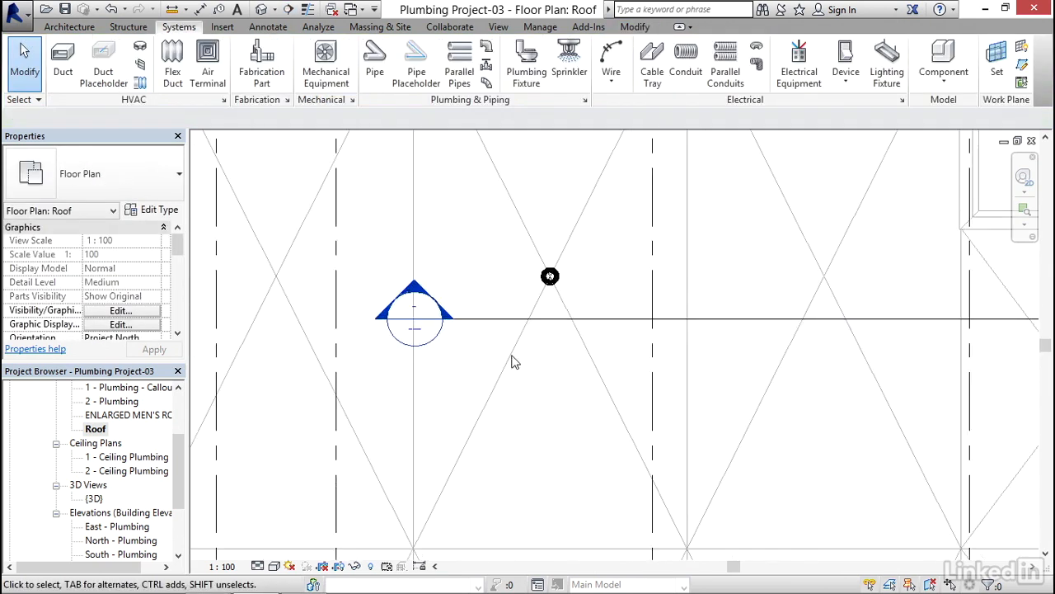
double_click(550, 276)
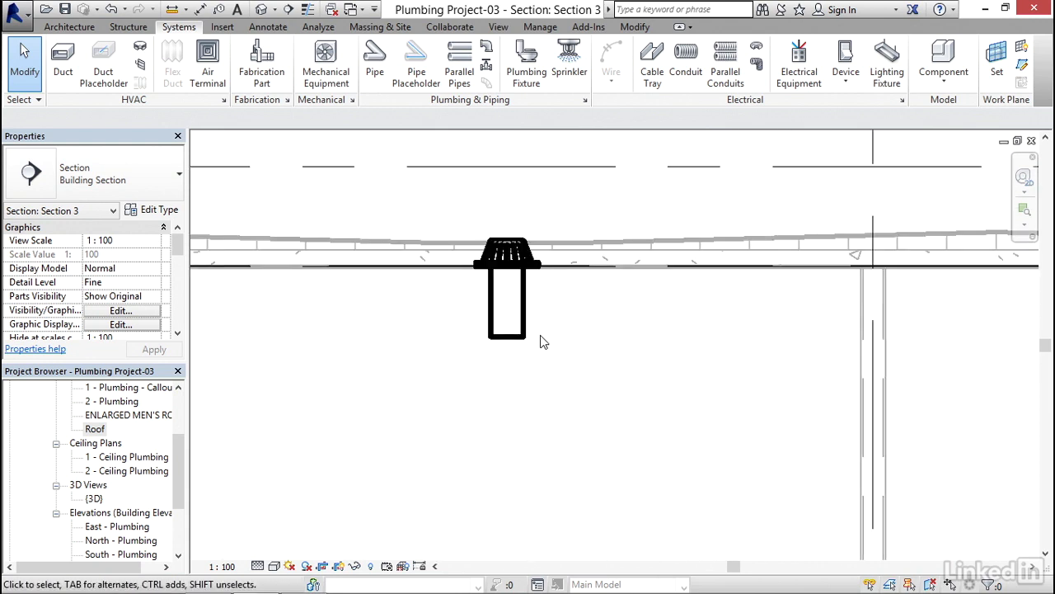
mouse_move(519, 297)
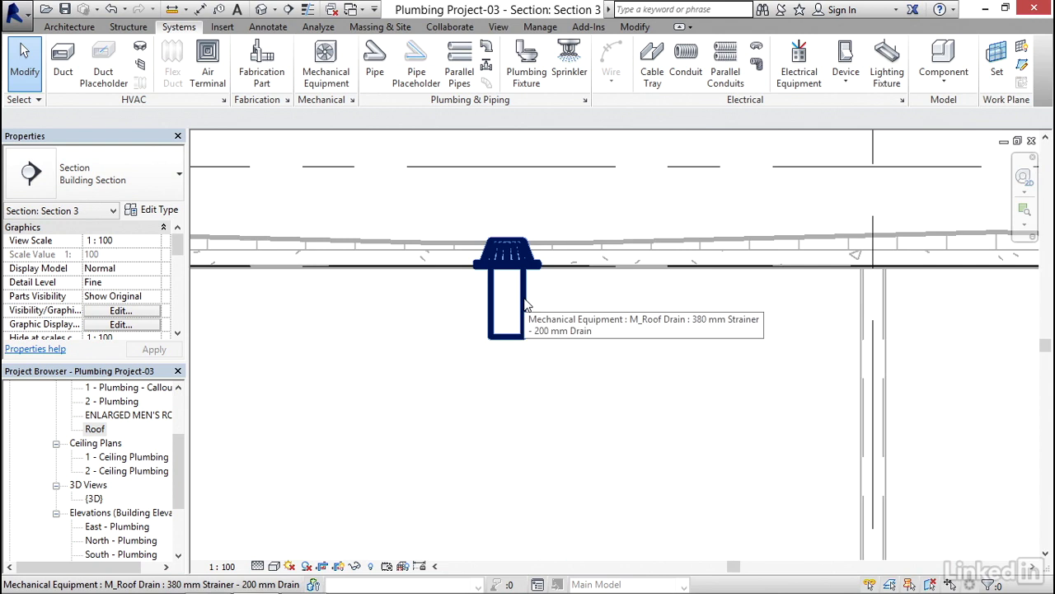
Select the roof drain in the section and set its Roof-level offset to 150.
left_click(507, 289)
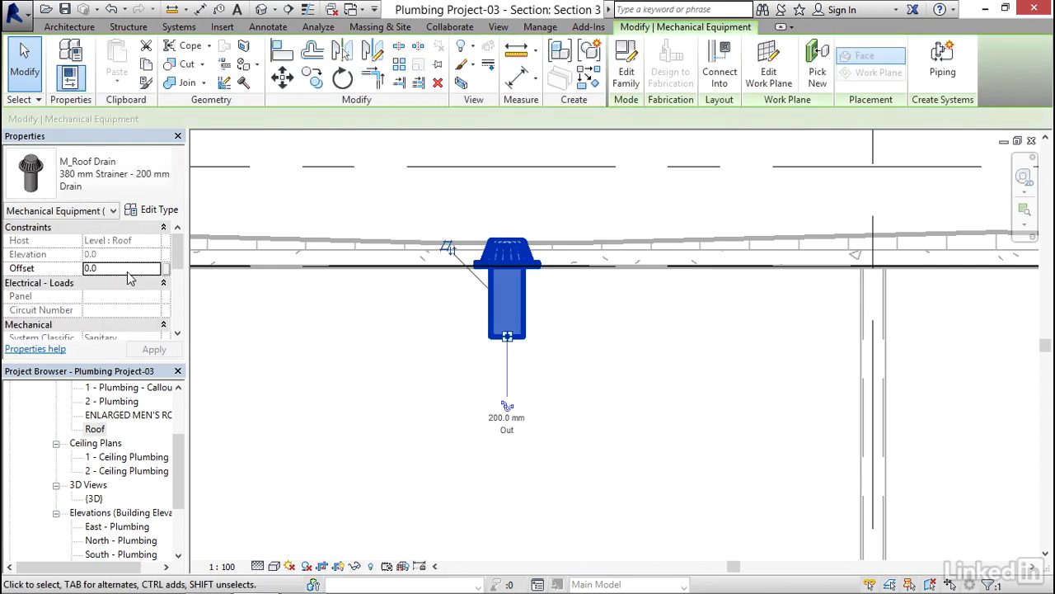
left_click(122, 268)
type("102")
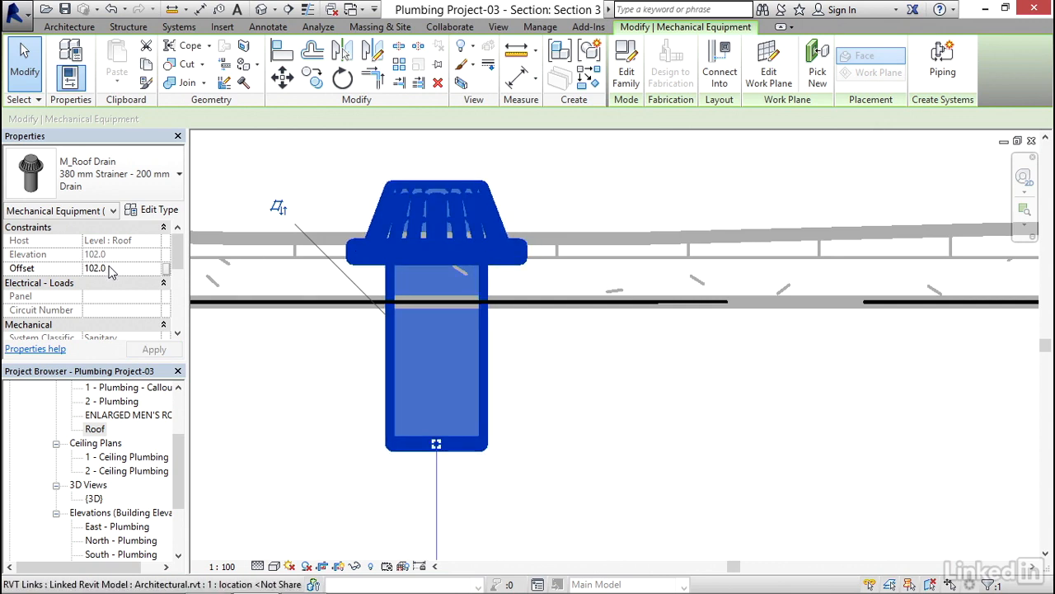
type("150")
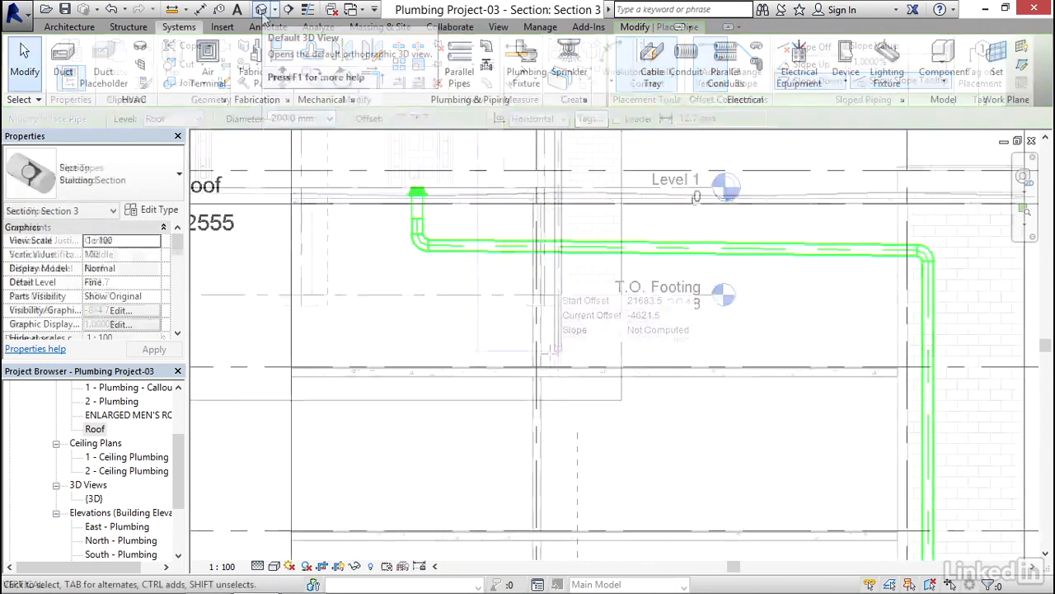
Switch to the default 3D view from the Quick Access Toolbar.
left_click(263, 9)
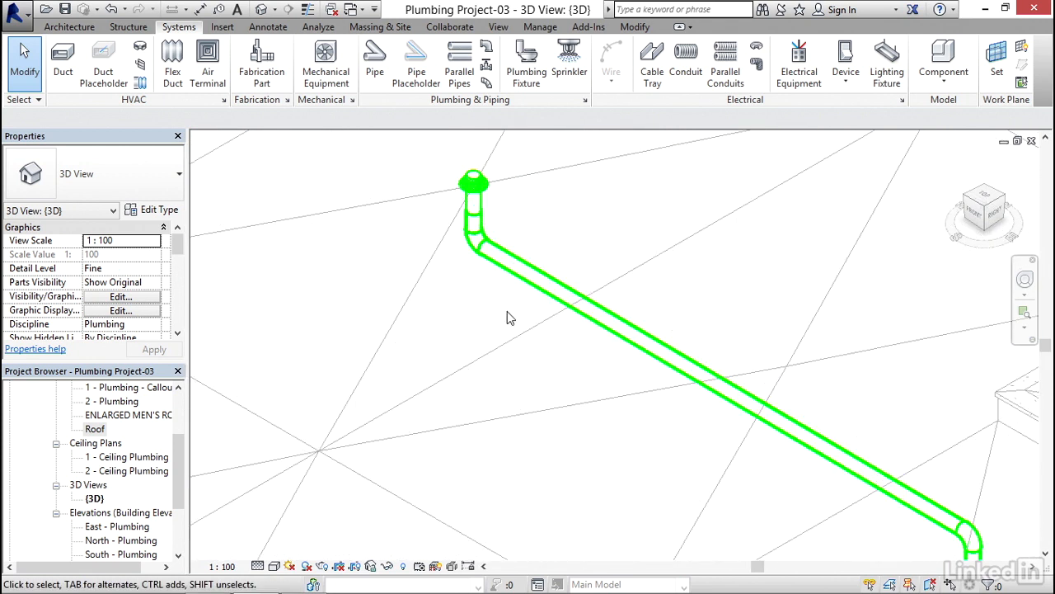
mouse_move(503, 319)
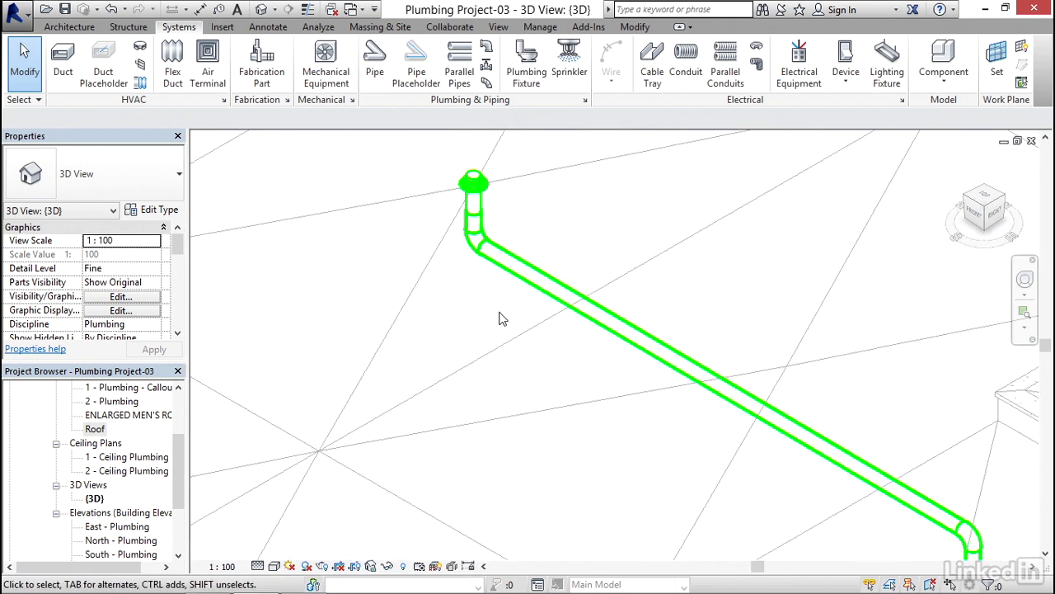